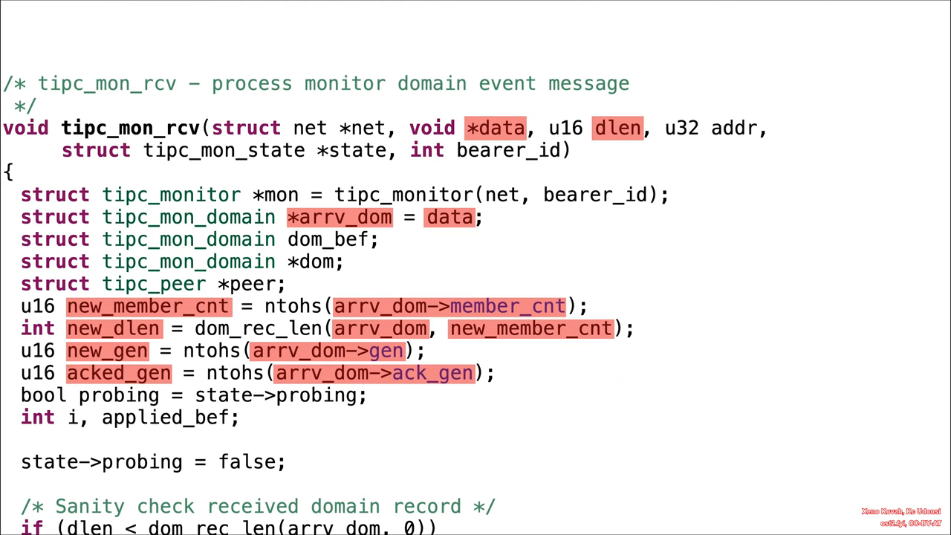
# Step: Scroll the code down to the sanity-check lines showing arrv_dom highlighted red
pyautogui.scroll(-3)
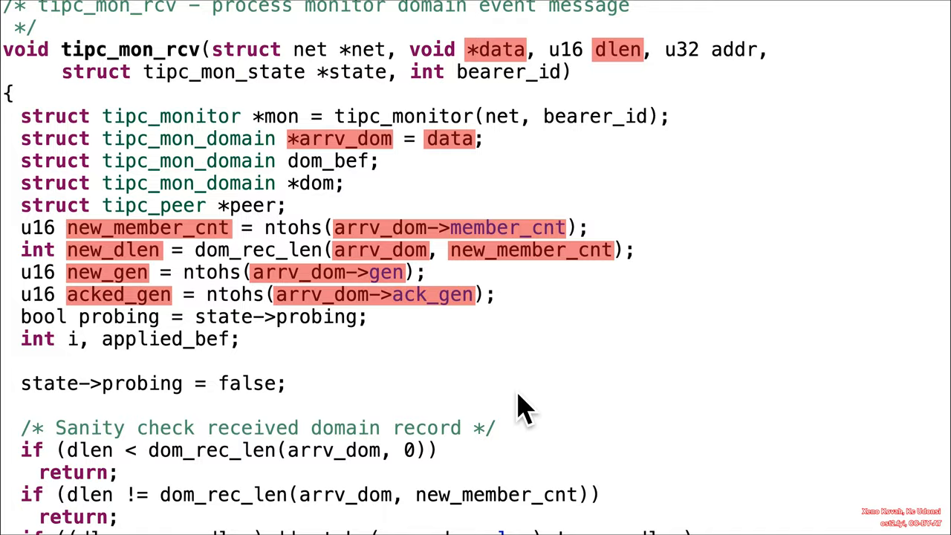
pyautogui.scroll(-3)
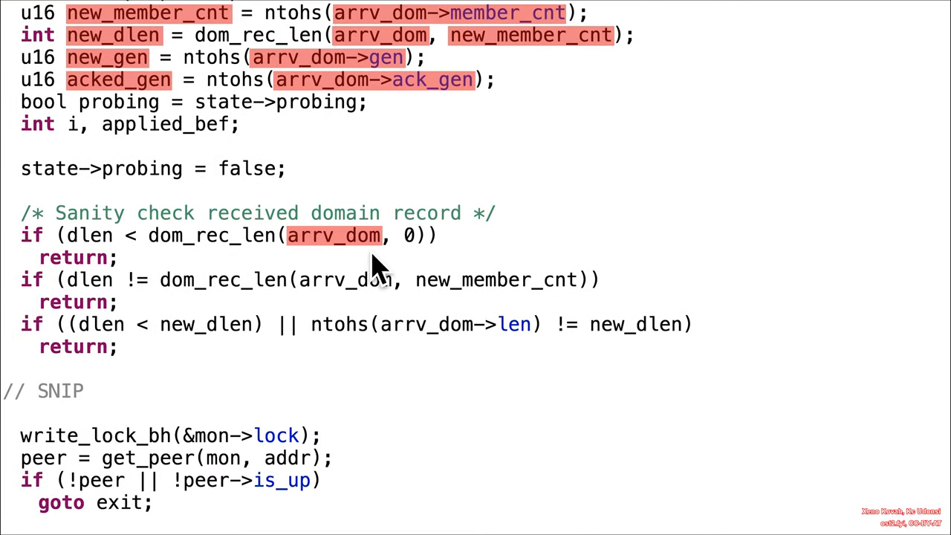
pyautogui.moveTo(174, 278)
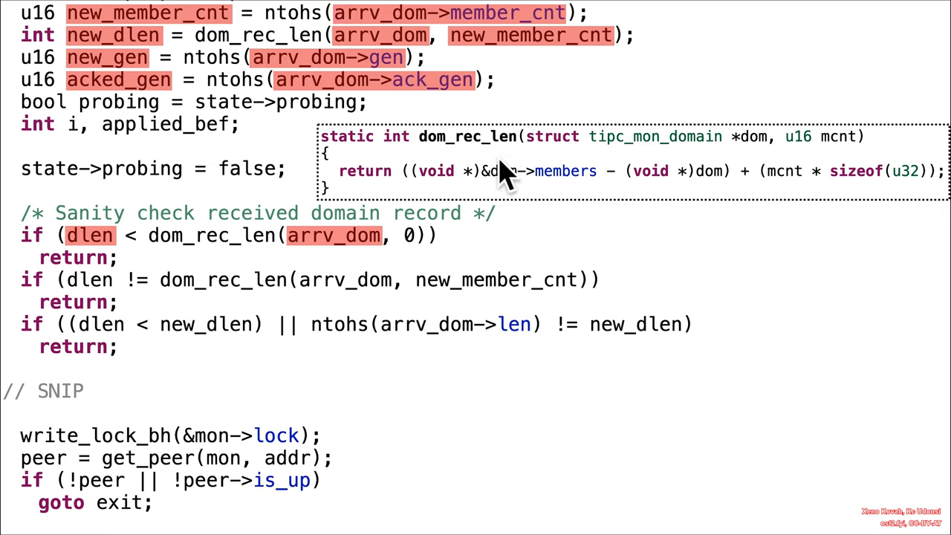
pyautogui.moveTo(761, 163)
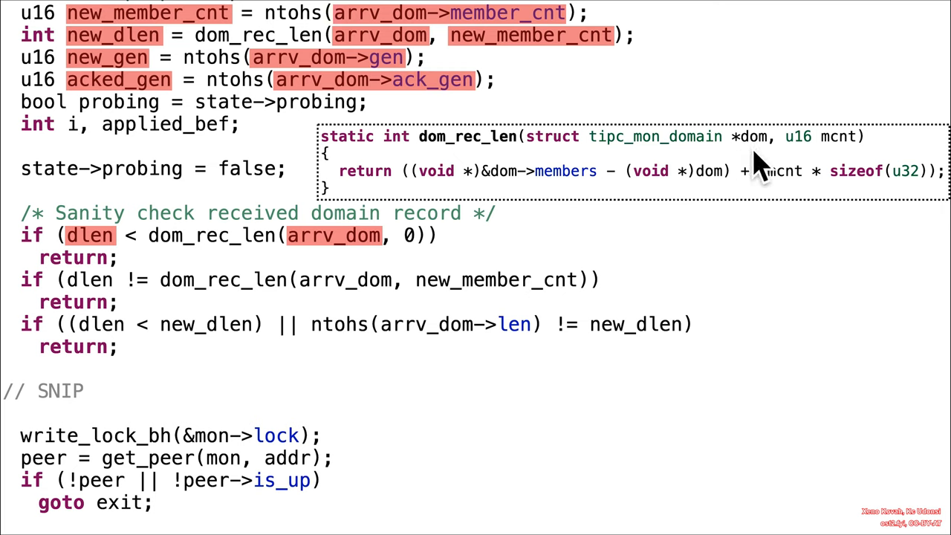
pyautogui.moveTo(549, 208)
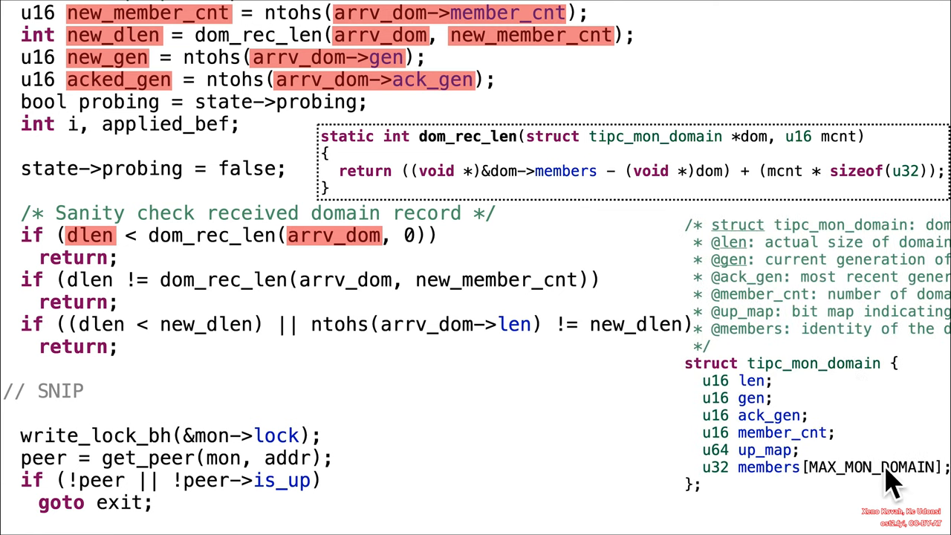
pyautogui.moveTo(780, 416)
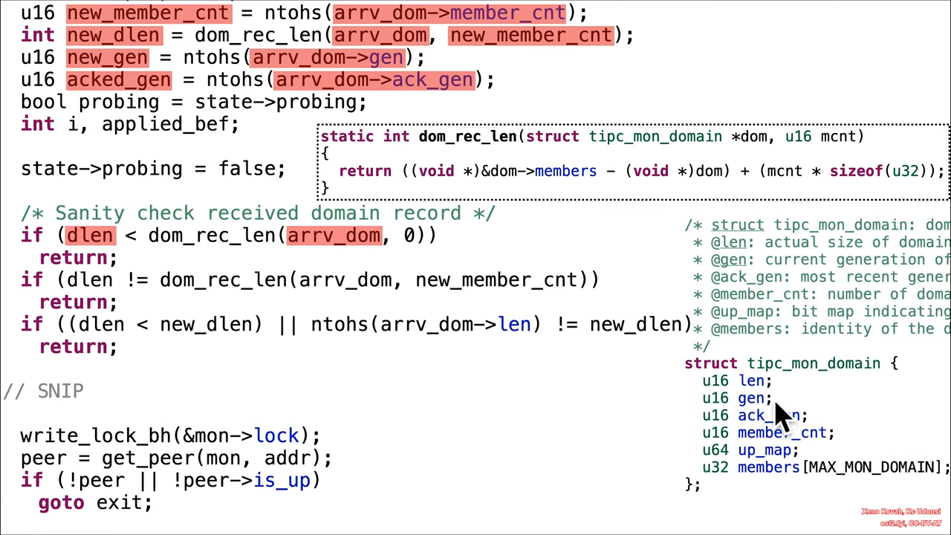
pyautogui.moveTo(787, 490)
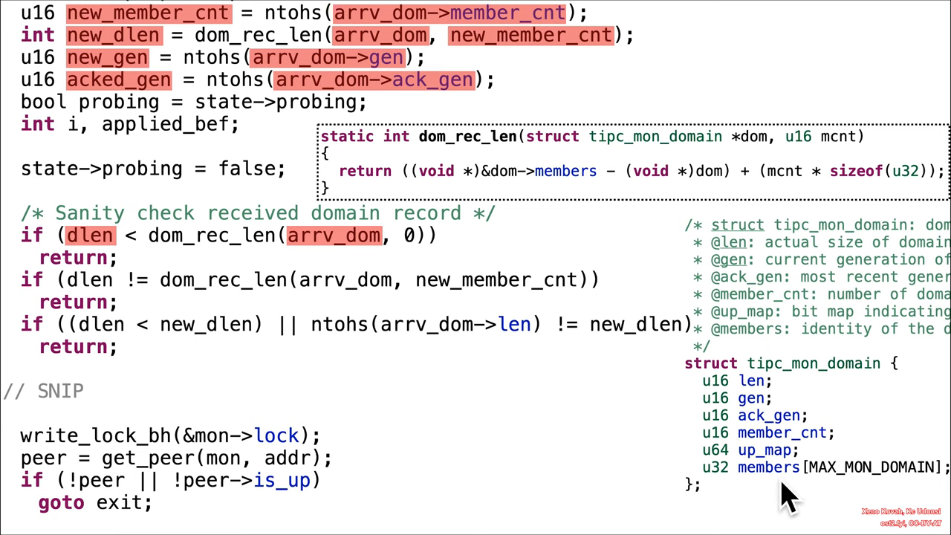
pyautogui.moveTo(734, 204)
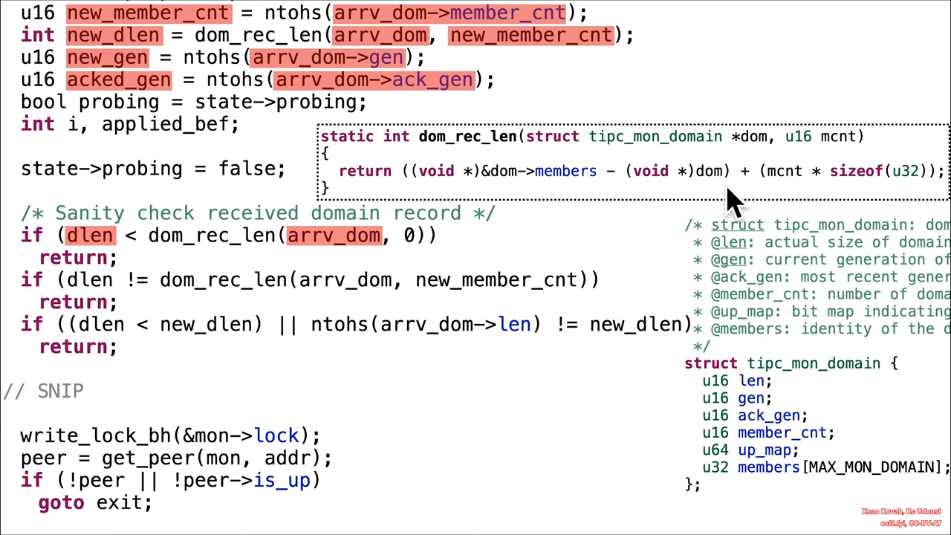
pyautogui.moveTo(713, 393)
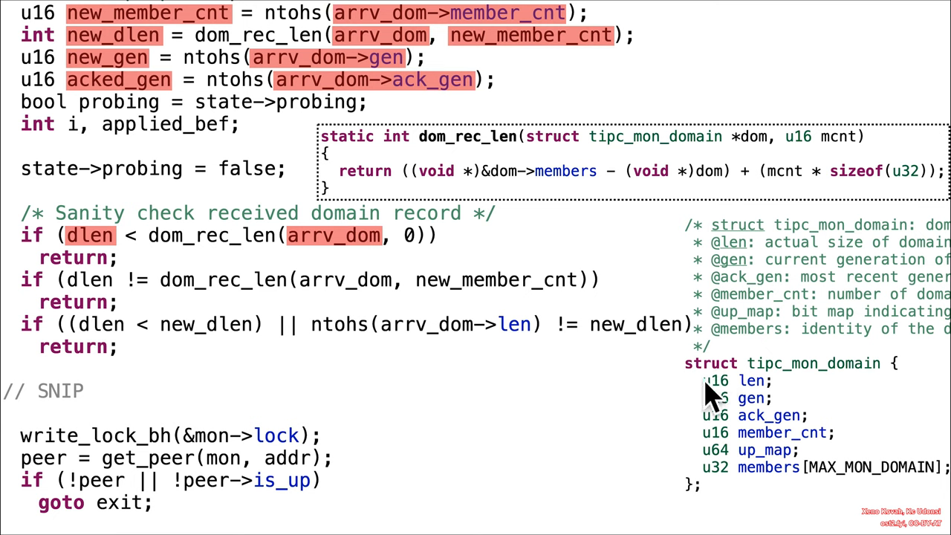
pyautogui.moveTo(735, 487)
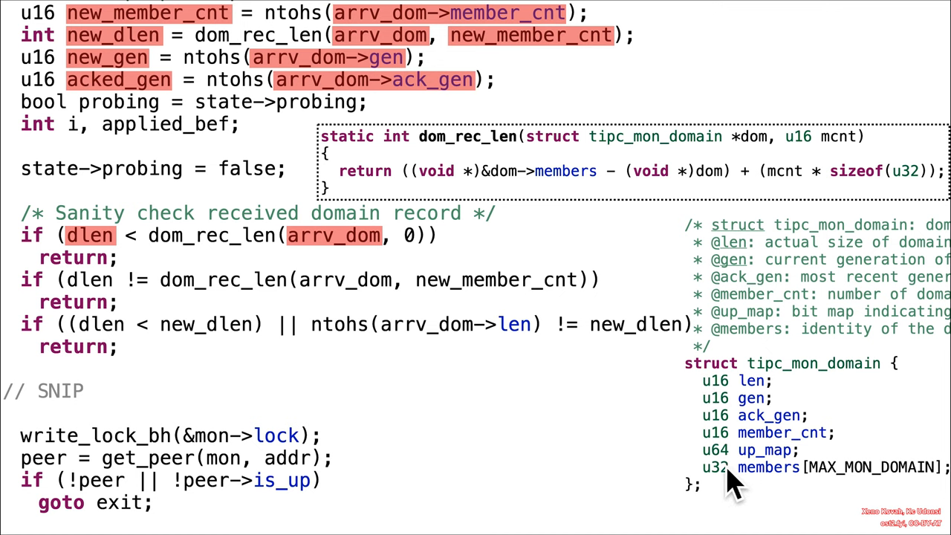
pyautogui.moveTo(721, 386)
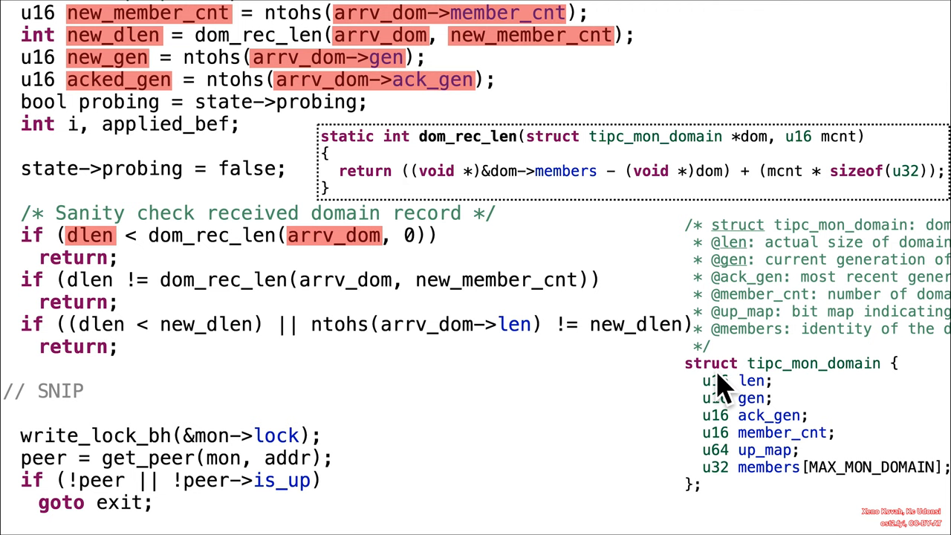
pyautogui.moveTo(750, 397)
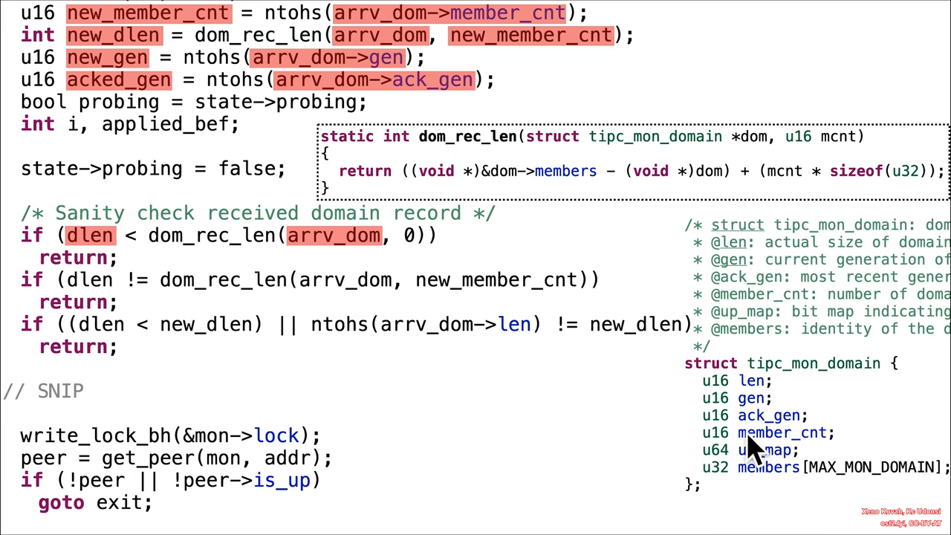
pyautogui.moveTo(821, 167)
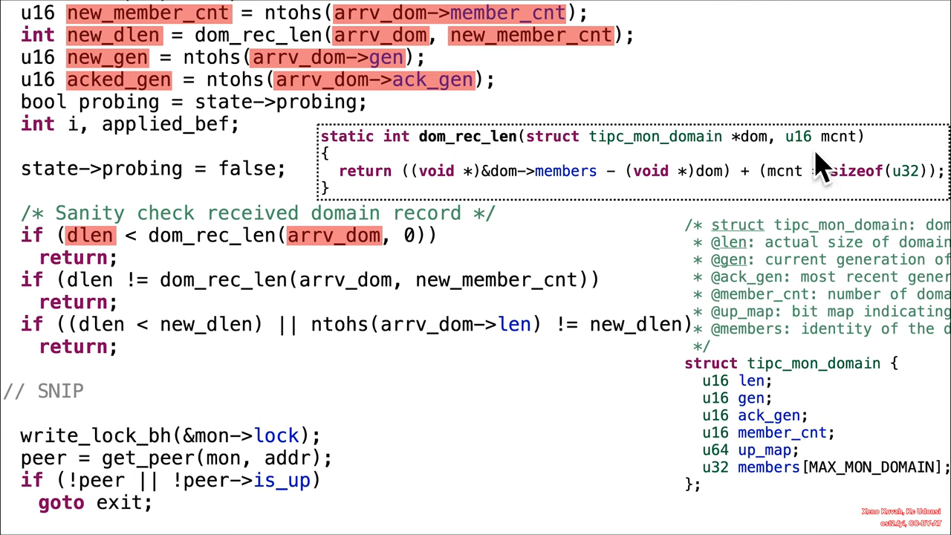
pyautogui.moveTo(802, 201)
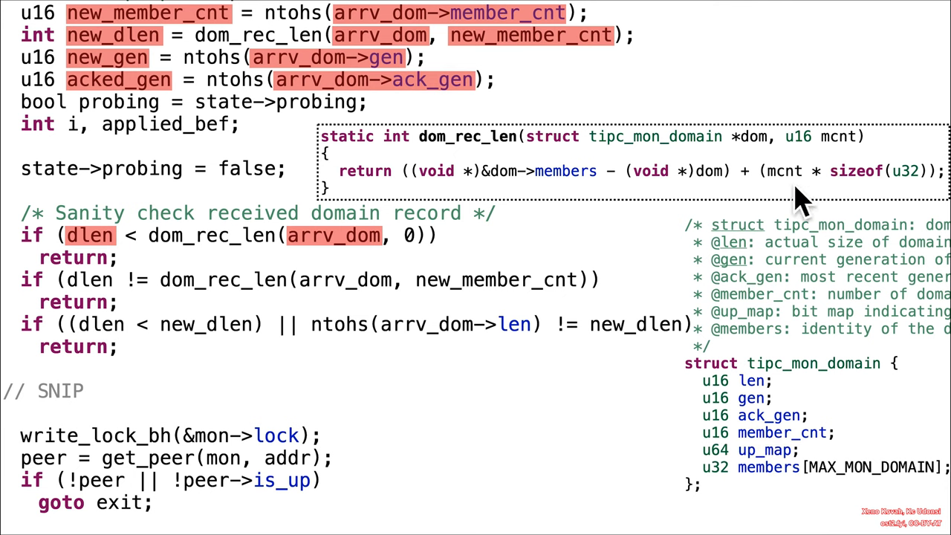
pyautogui.moveTo(850, 171)
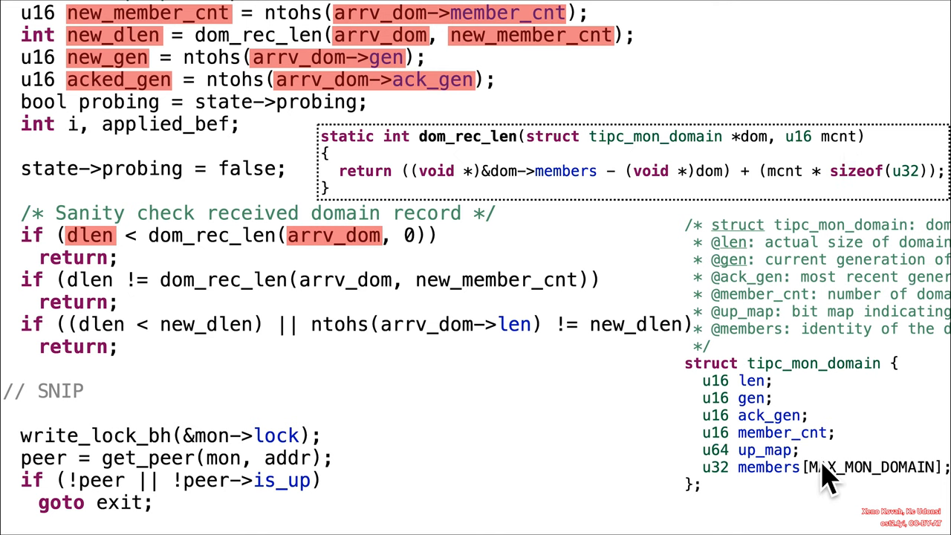
pyautogui.moveTo(81, 263)
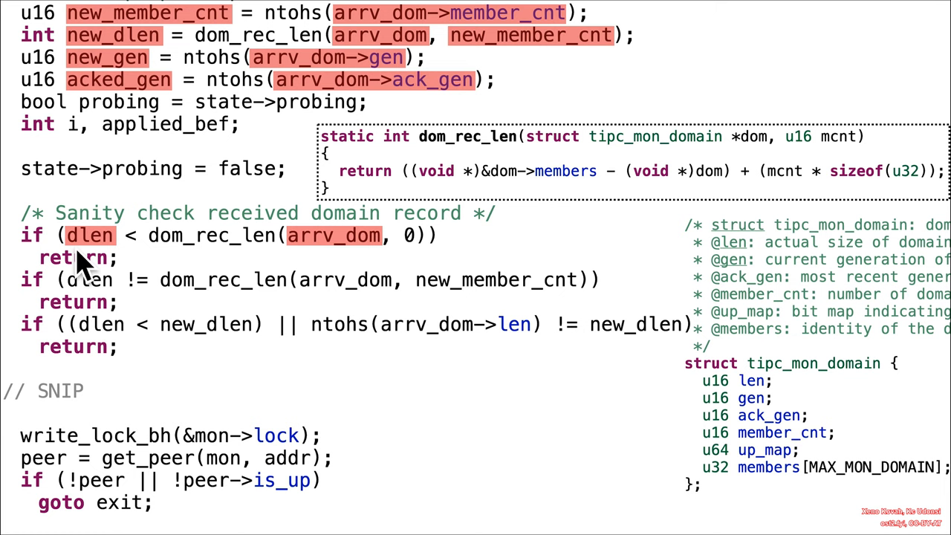
pyautogui.moveTo(349, 256)
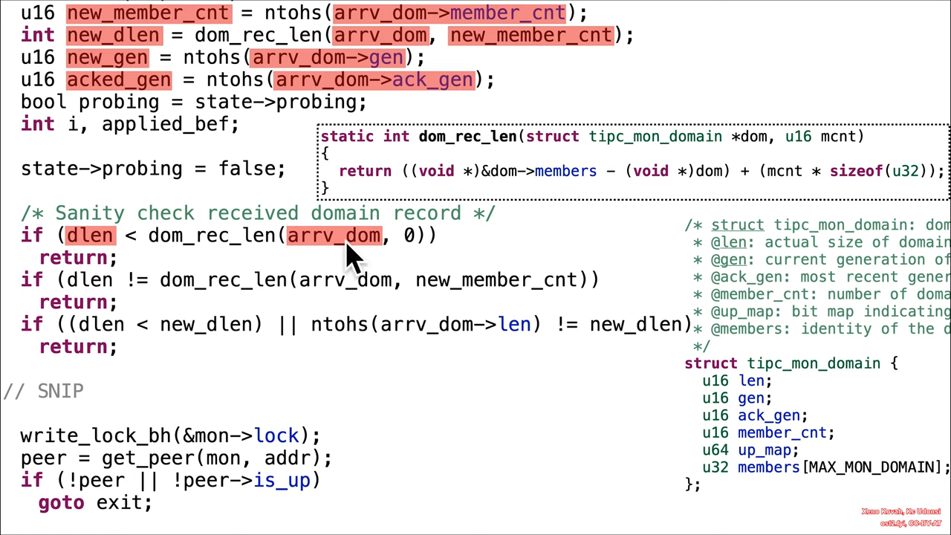
pyautogui.moveTo(758, 435)
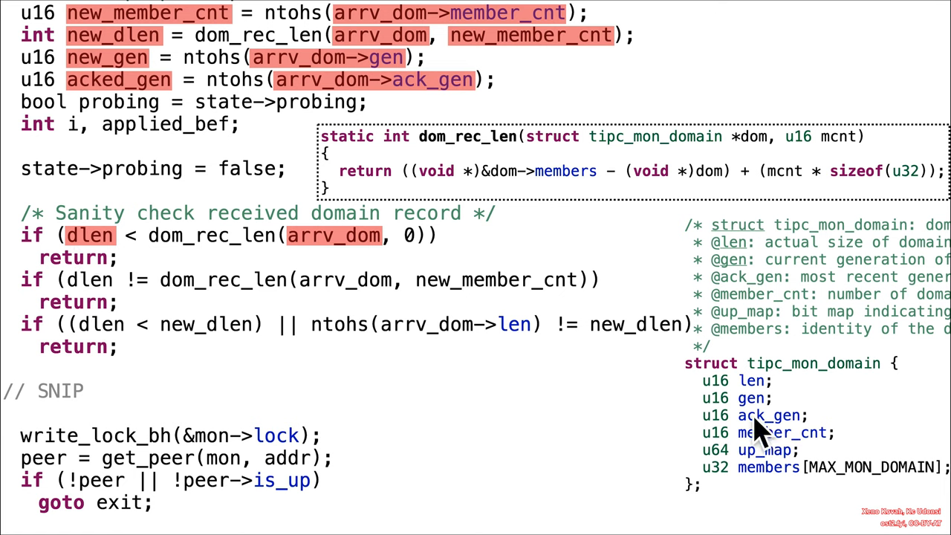
pyautogui.moveTo(791, 420)
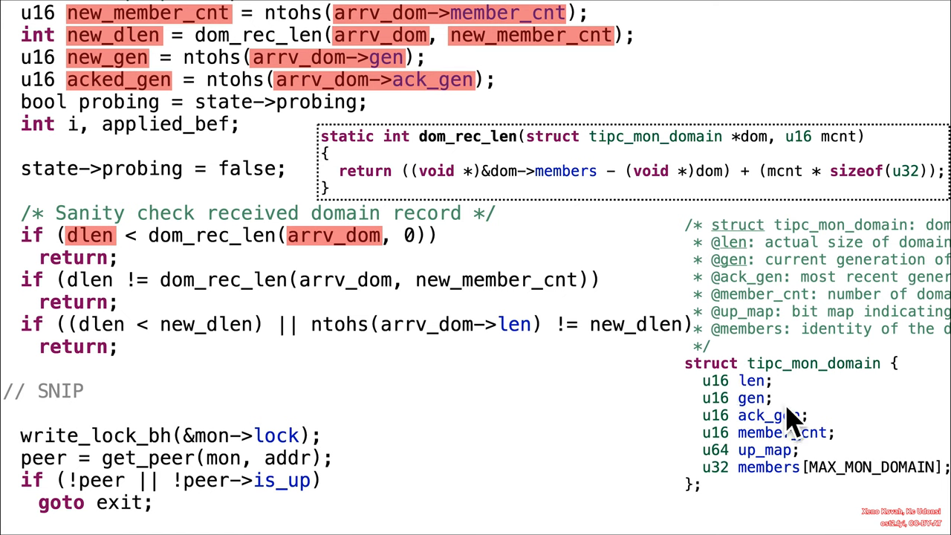
pyautogui.moveTo(186, 256)
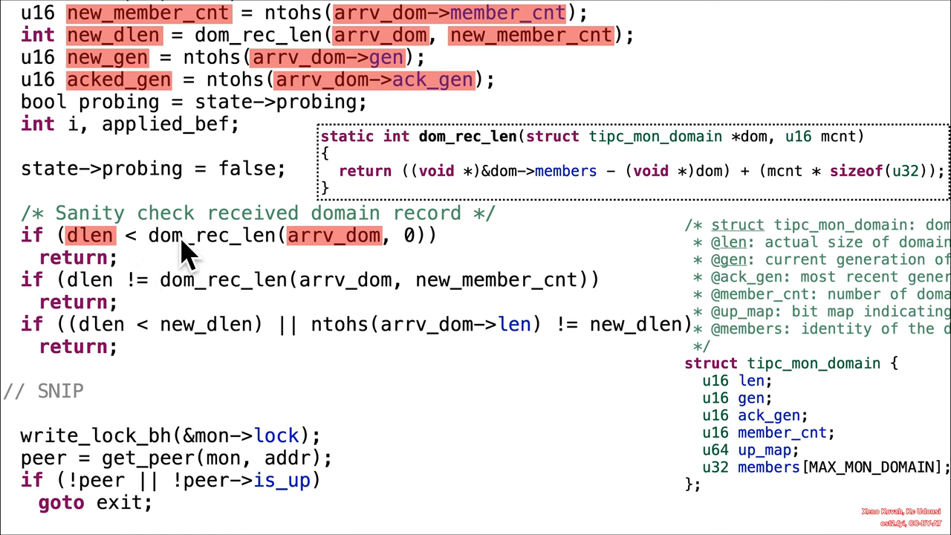
pyautogui.moveTo(531, 260)
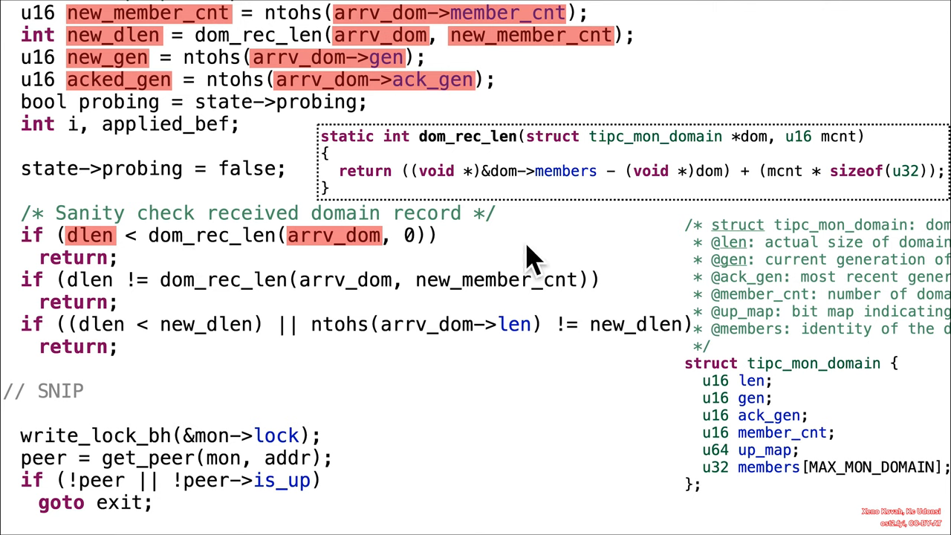
pyautogui.moveTo(535, 249)
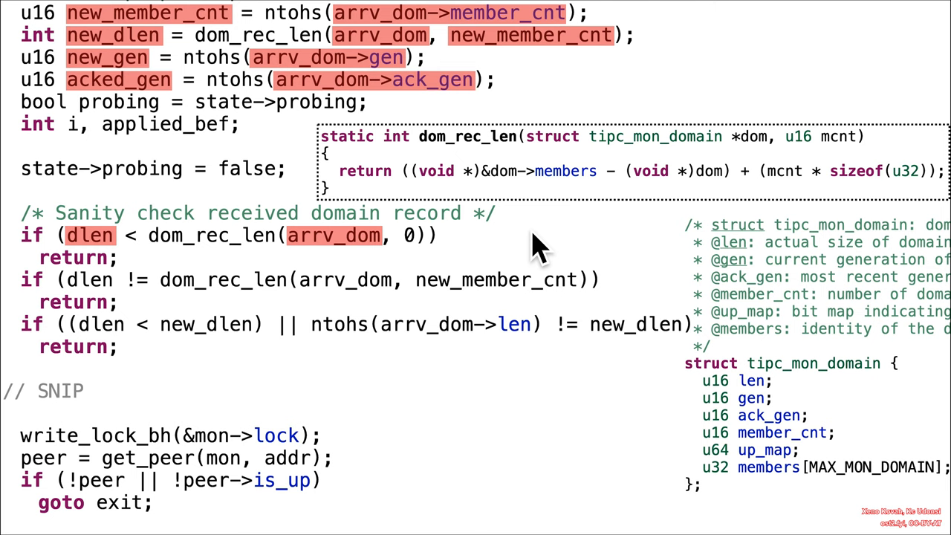
pyautogui.moveTo(301, 260)
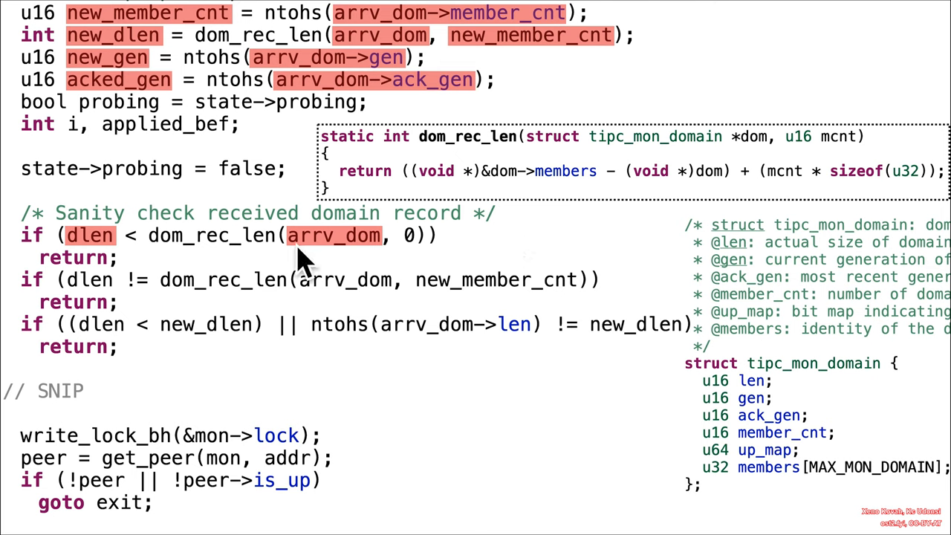
pyautogui.moveTo(115, 252)
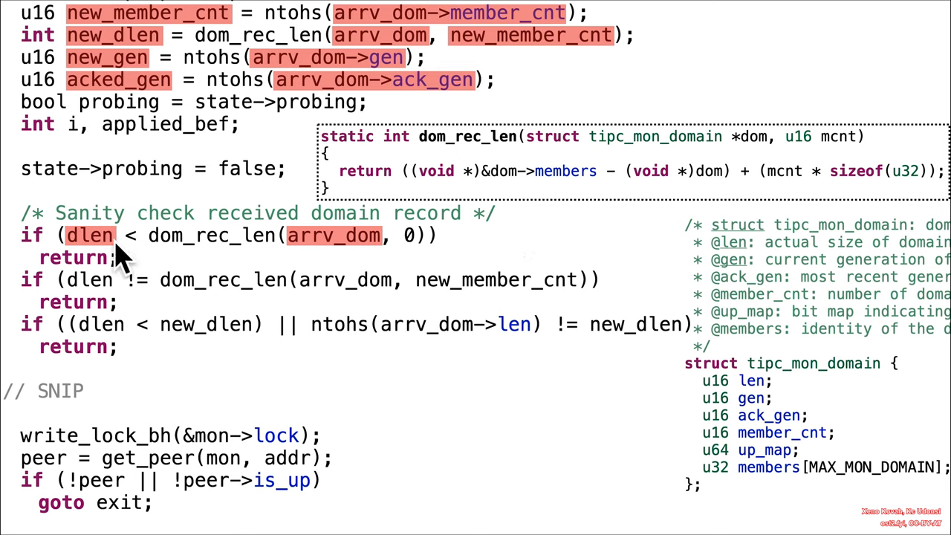
pyautogui.moveTo(227, 260)
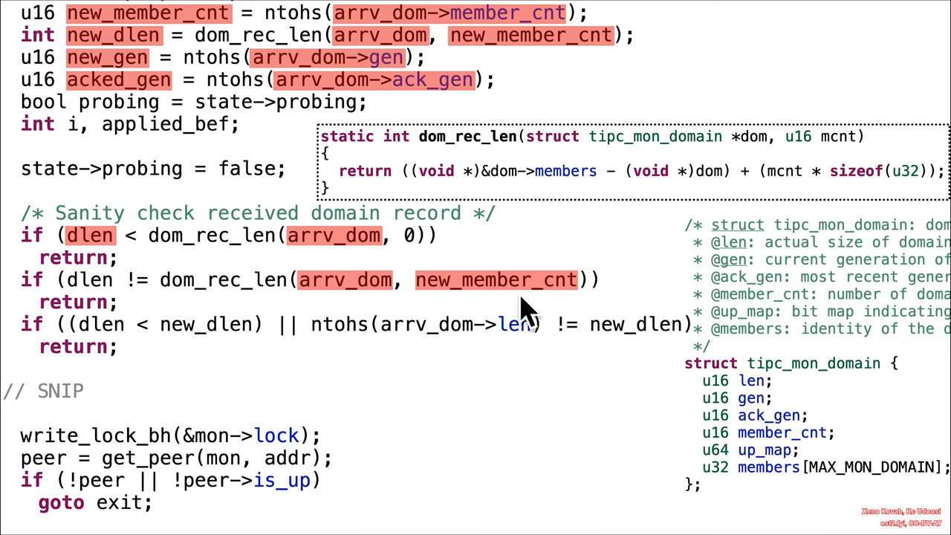
pyautogui.moveTo(846, 159)
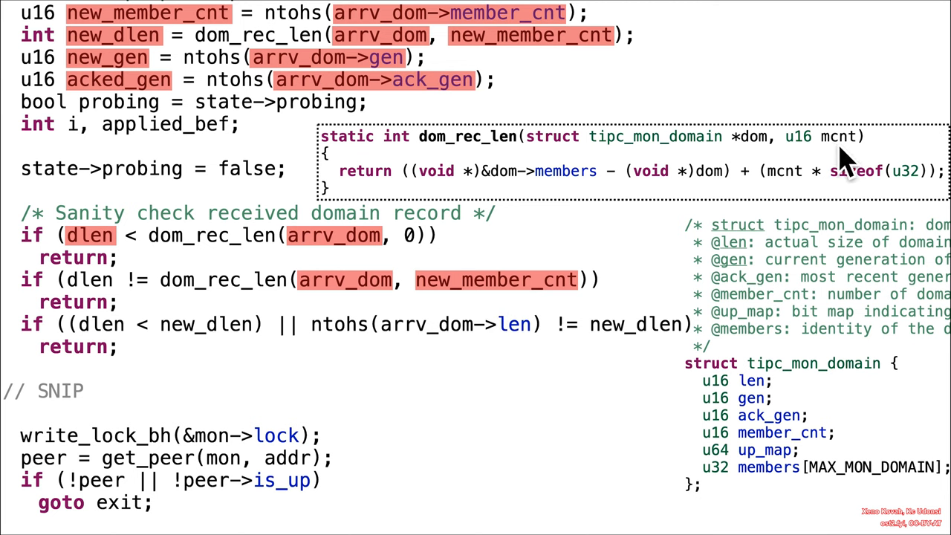
pyautogui.moveTo(794, 200)
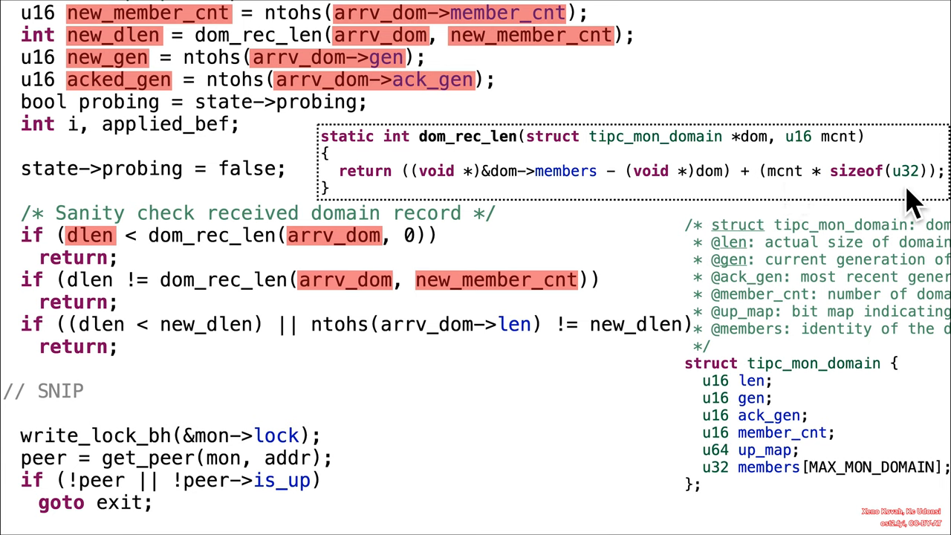
pyautogui.moveTo(772, 491)
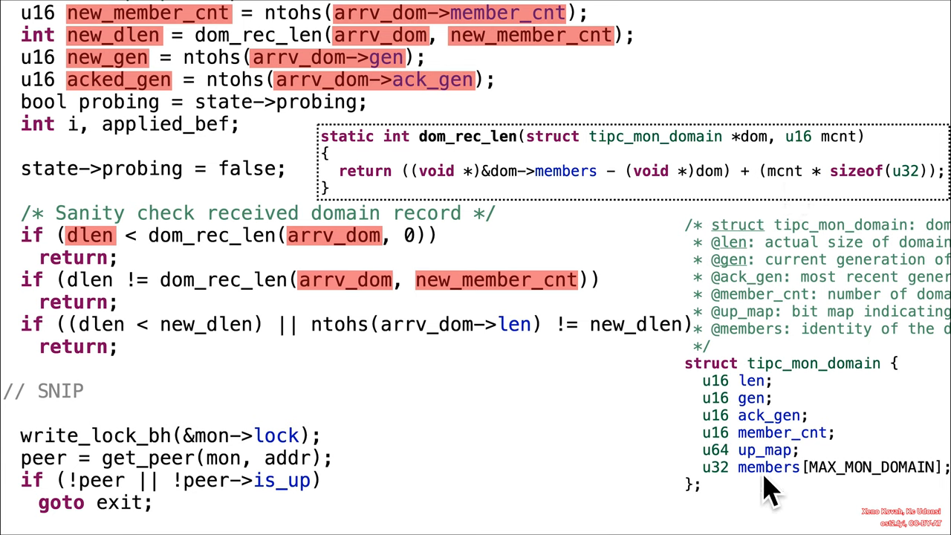
pyautogui.moveTo(813, 494)
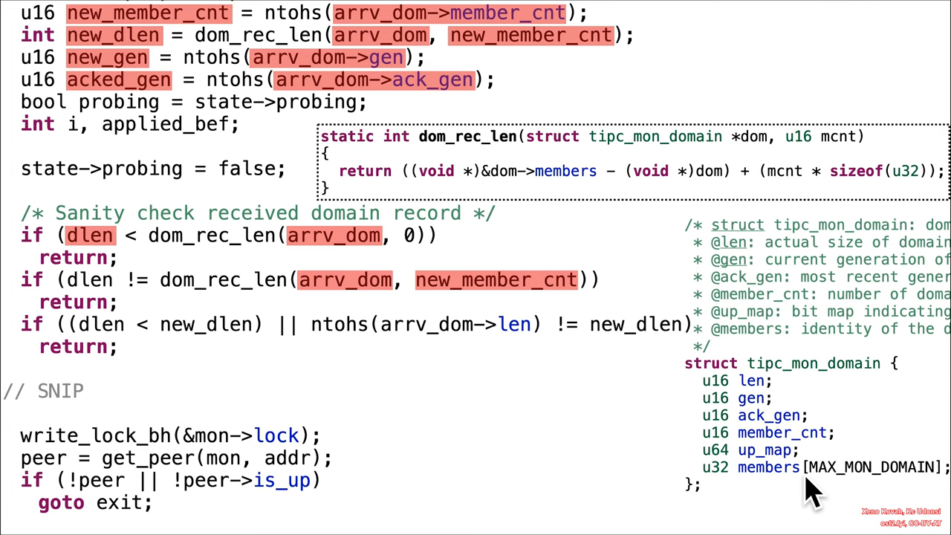
pyautogui.moveTo(858, 494)
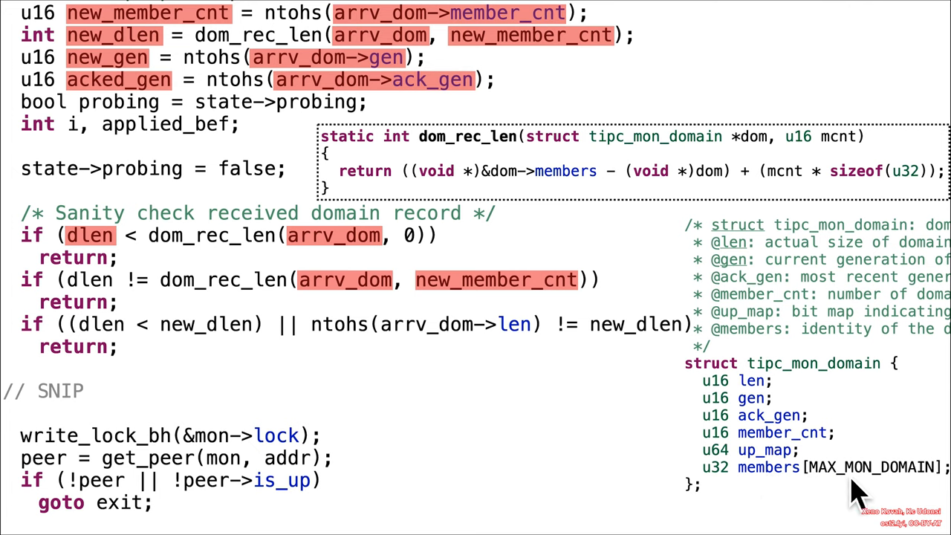
pyautogui.moveTo(895, 494)
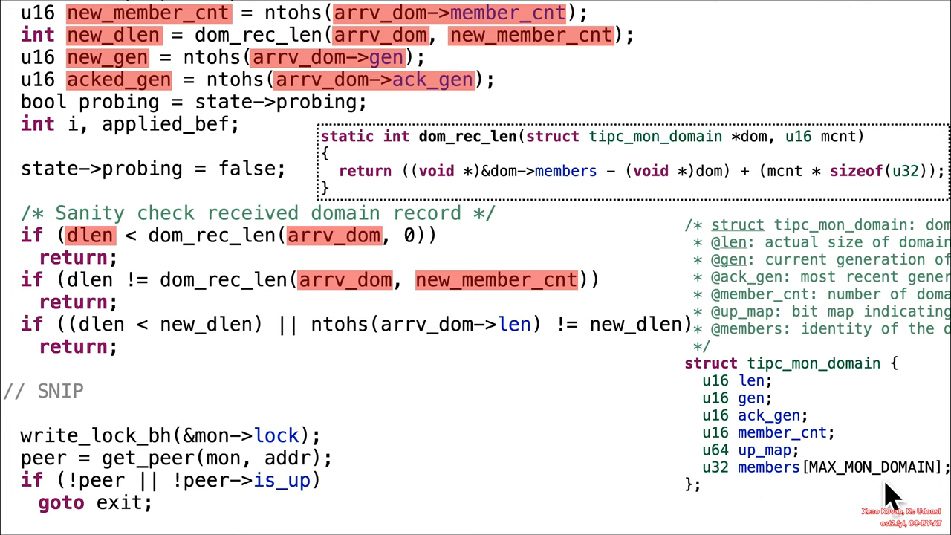
pyautogui.moveTo(505, 294)
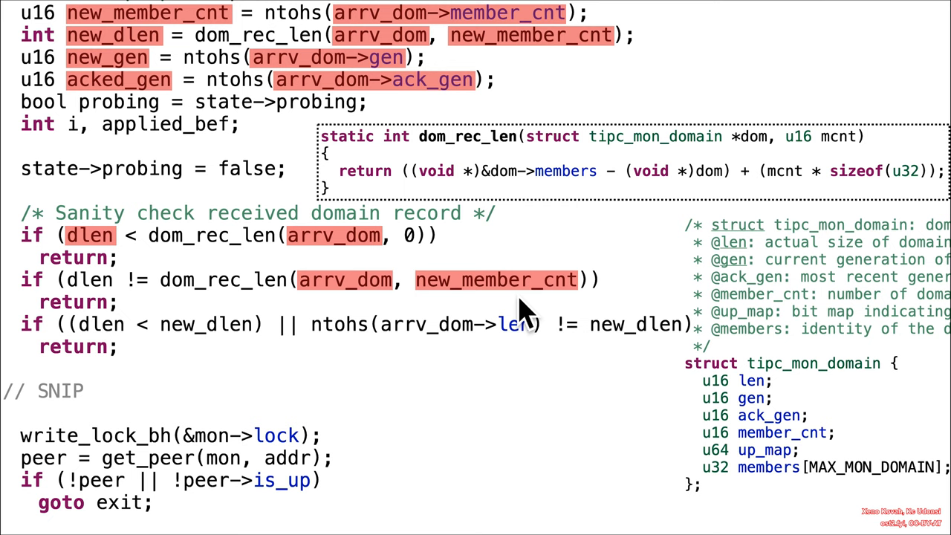
pyautogui.moveTo(865, 502)
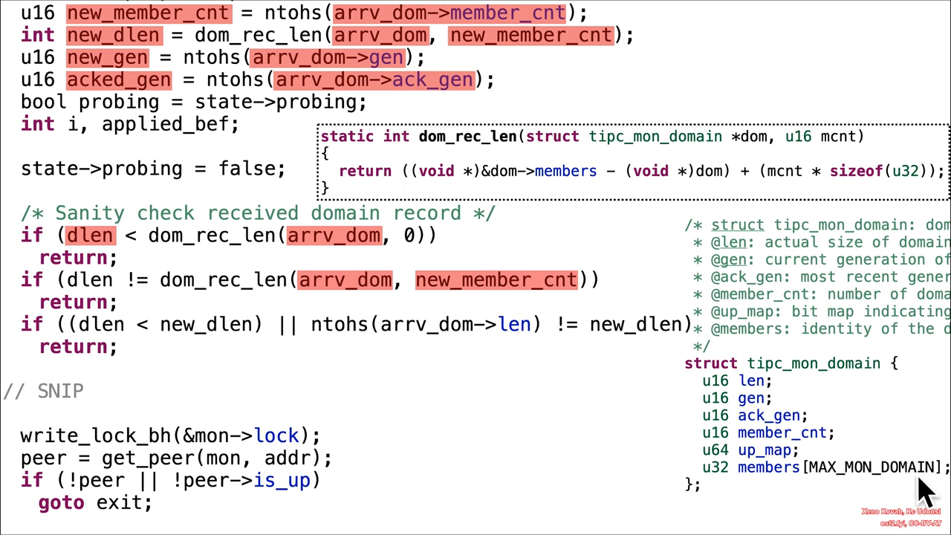
pyautogui.moveTo(831, 498)
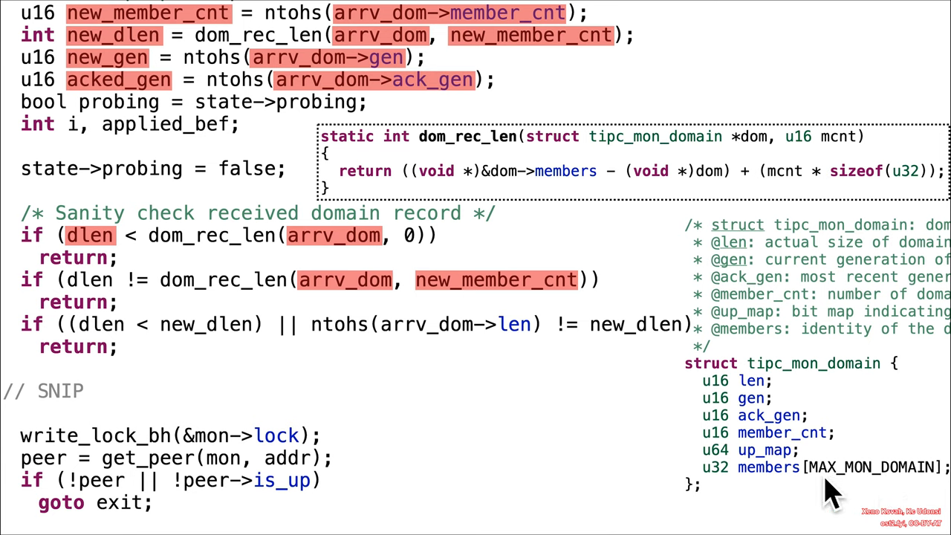
pyautogui.moveTo(865, 501)
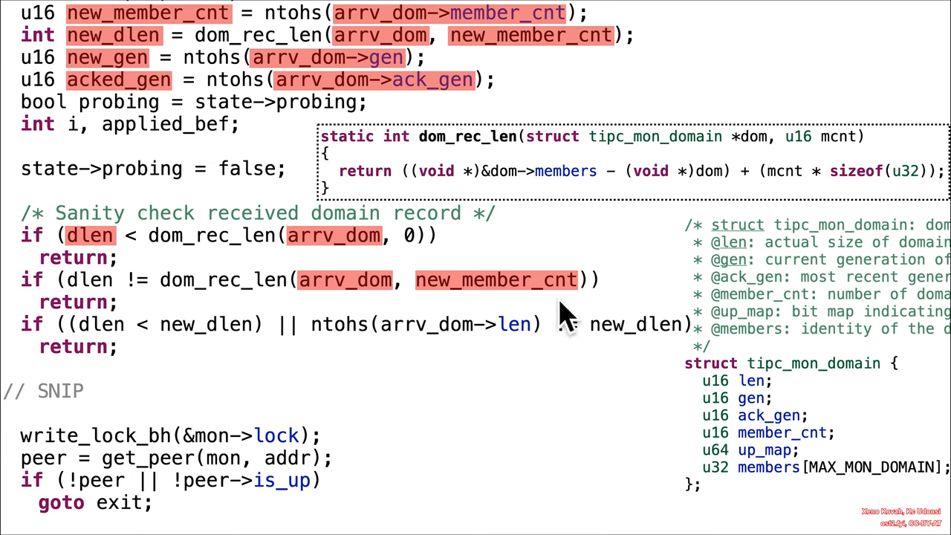
pyautogui.moveTo(862, 482)
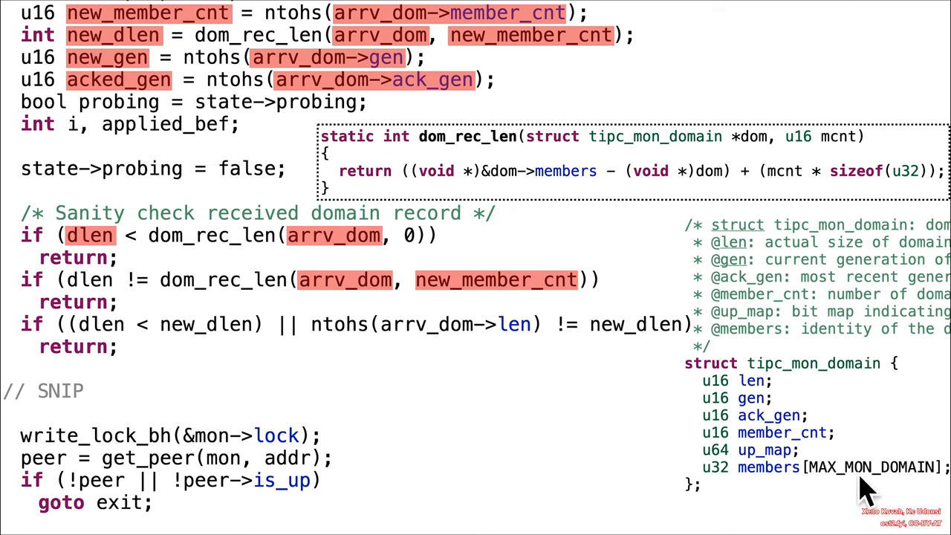
pyautogui.moveTo(664, 390)
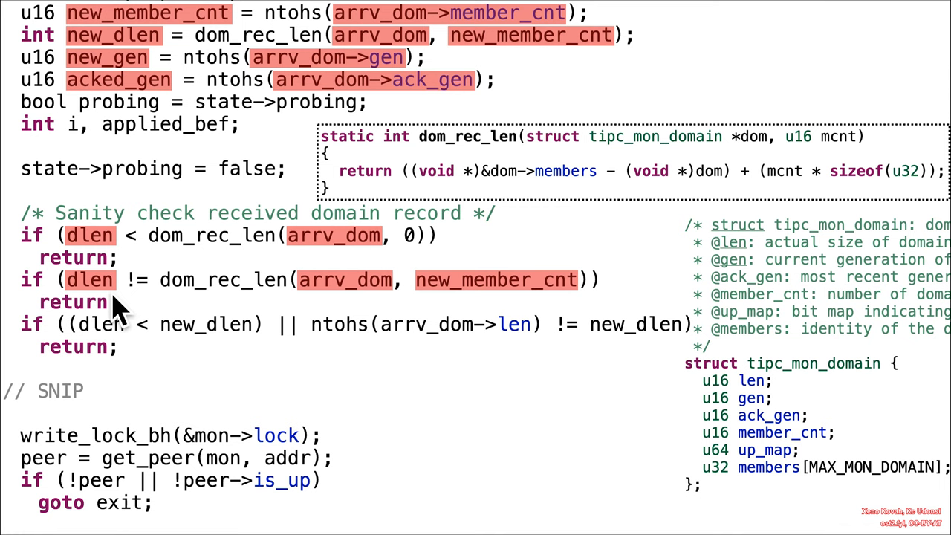
pyautogui.moveTo(115, 308)
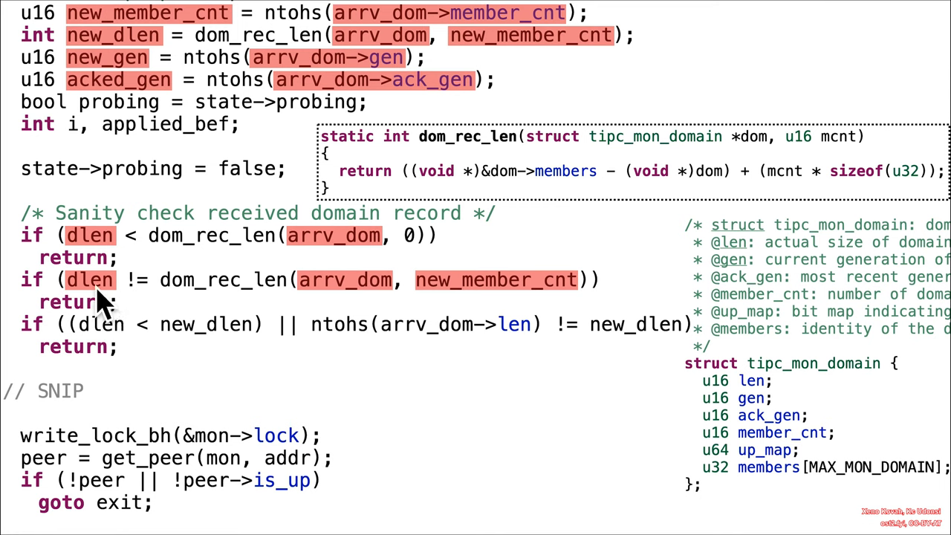
pyautogui.moveTo(854, 438)
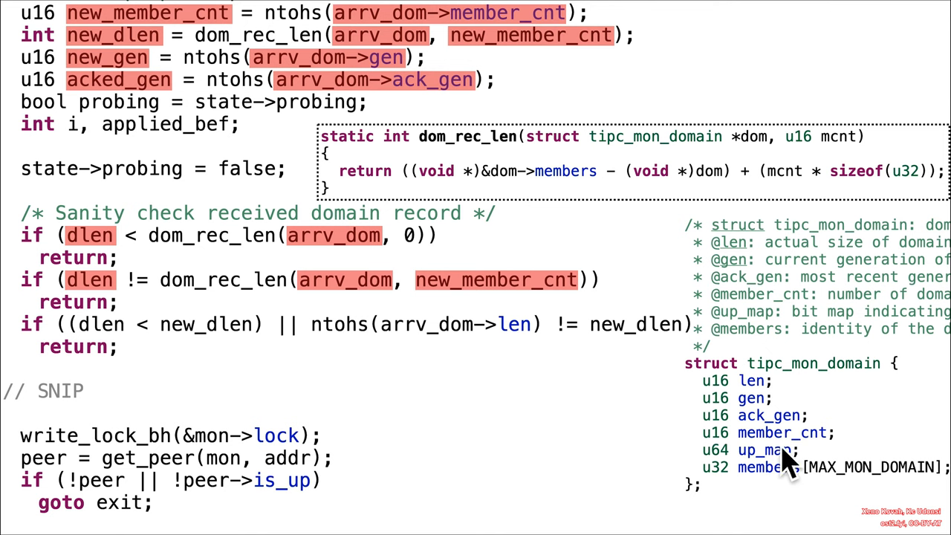
pyautogui.moveTo(160, 316)
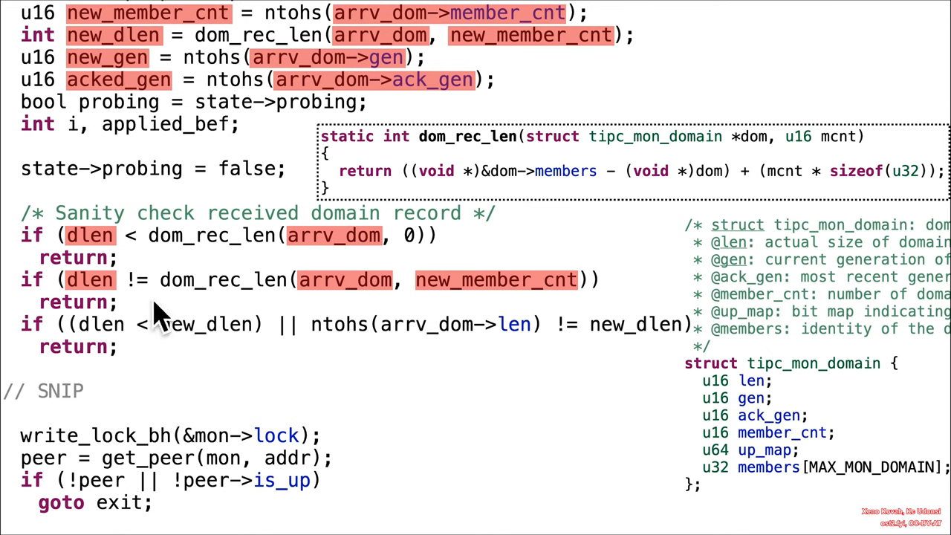
pyautogui.moveTo(100, 305)
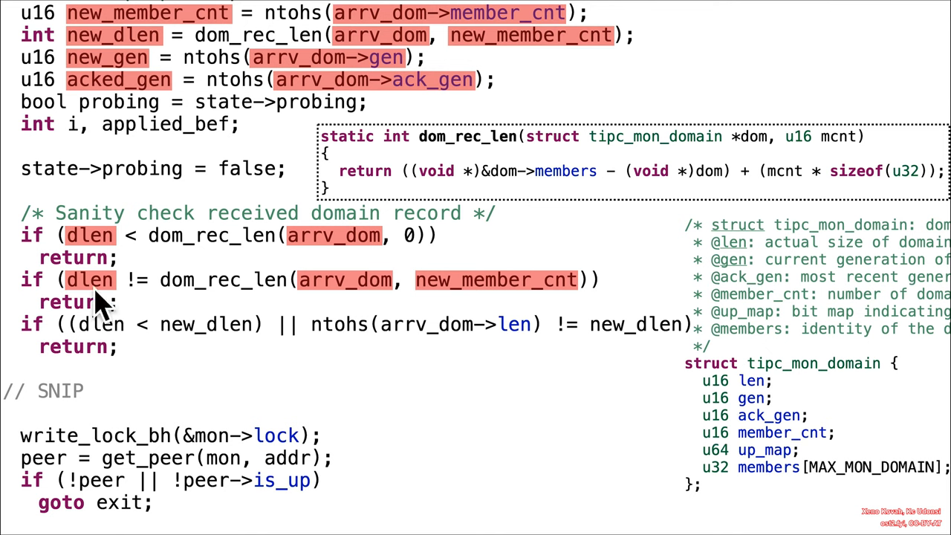
pyautogui.moveTo(457, 312)
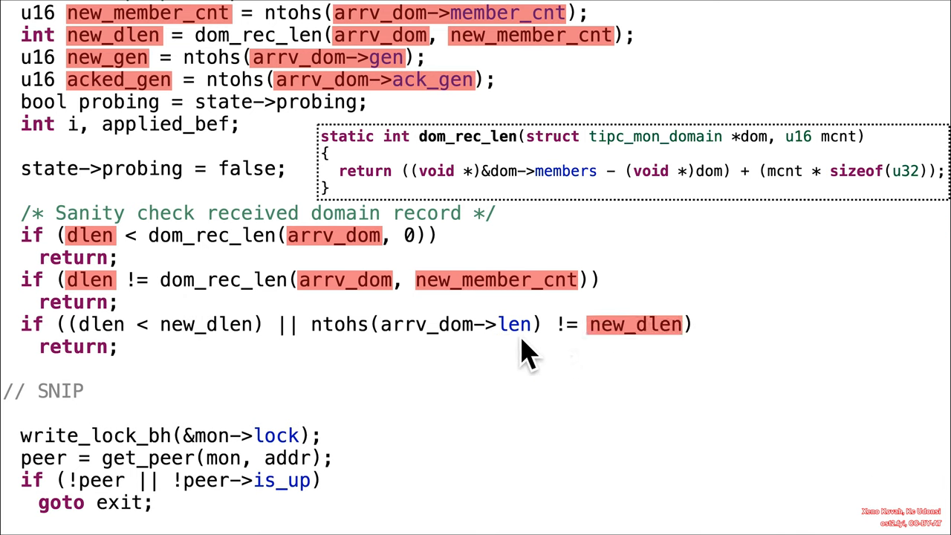
pyautogui.moveTo(631, 342)
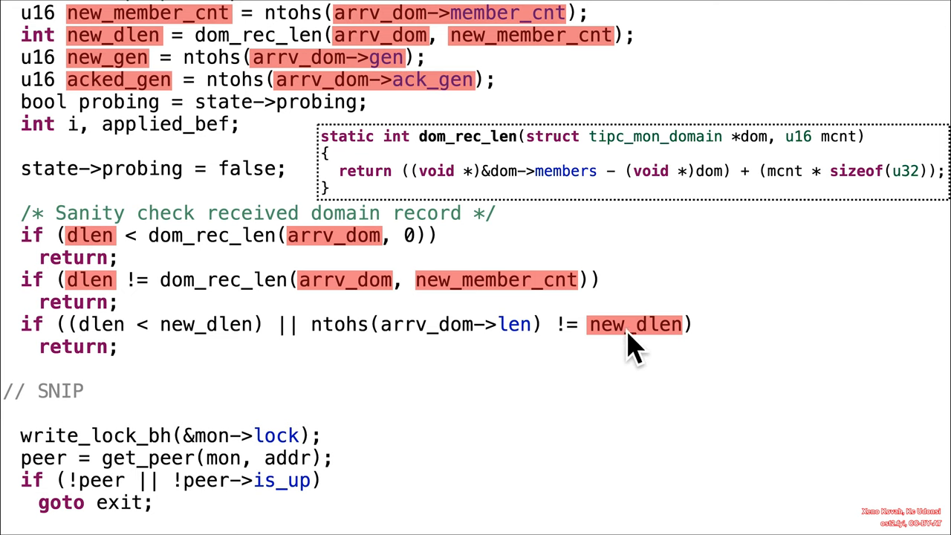
pyautogui.moveTo(393, 58)
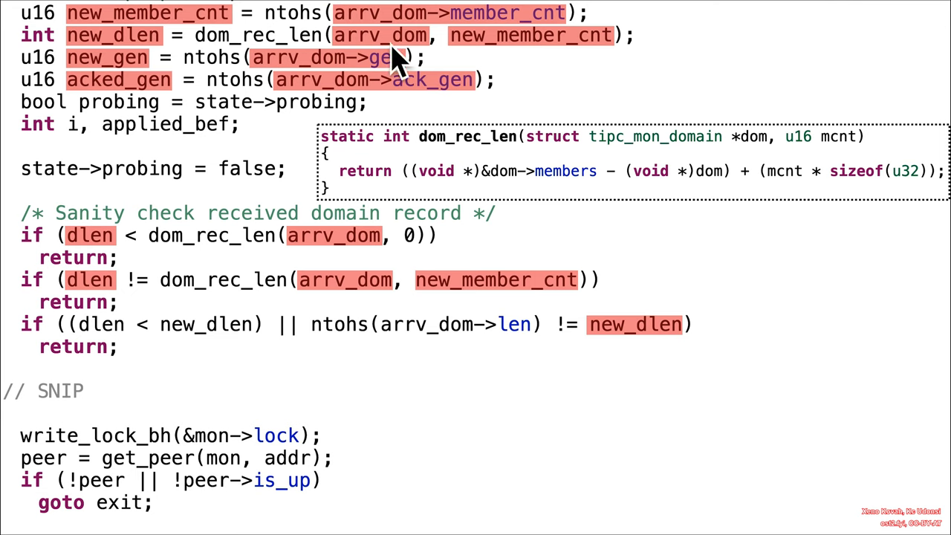
pyautogui.moveTo(230, 71)
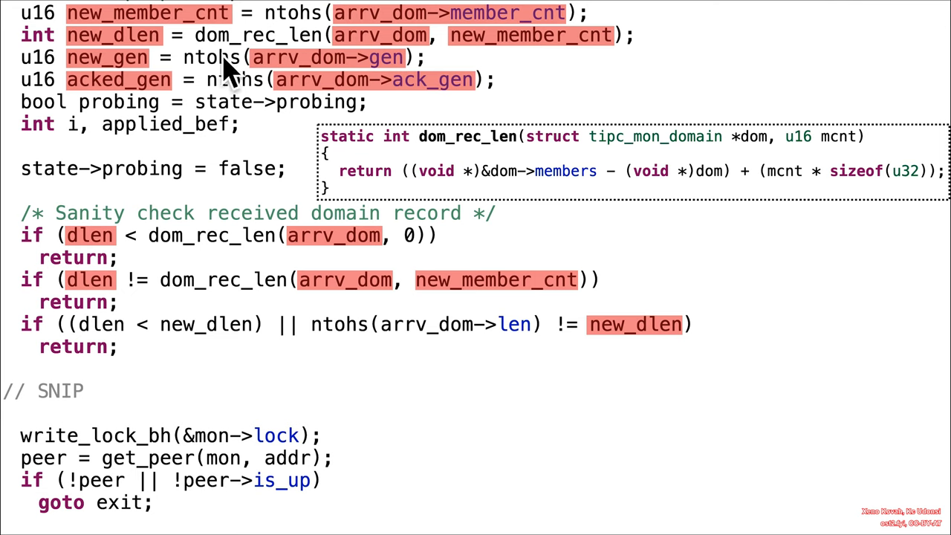
pyautogui.moveTo(598, 338)
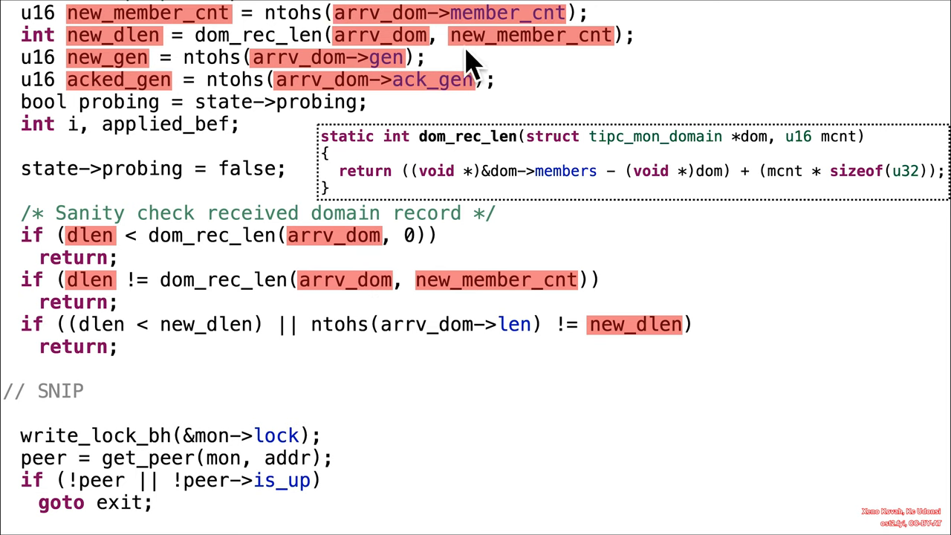
pyautogui.moveTo(594, 349)
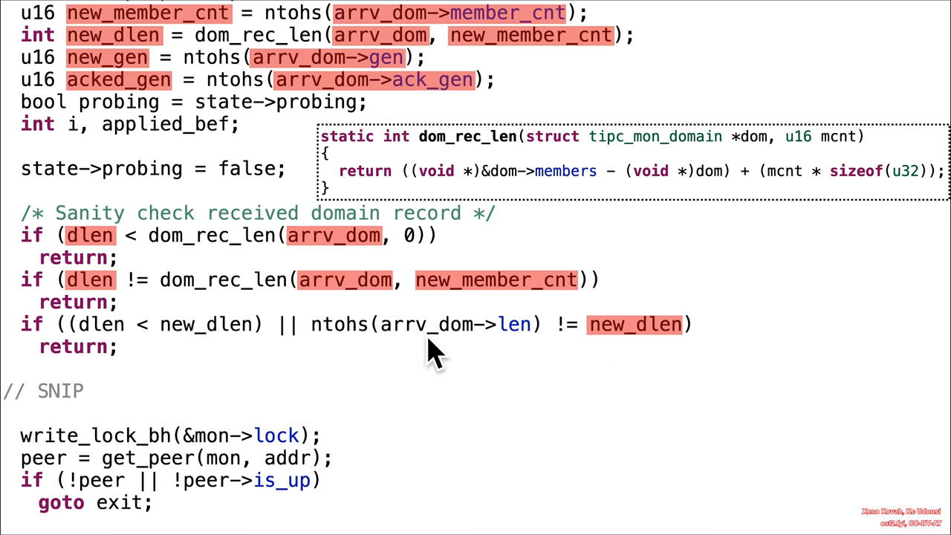
pyautogui.moveTo(535, 341)
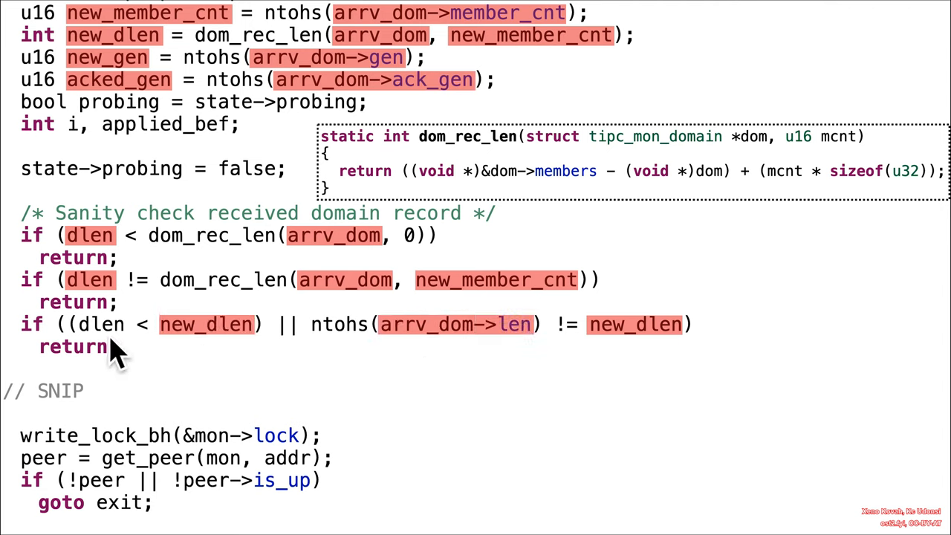
pyautogui.moveTo(148, 353)
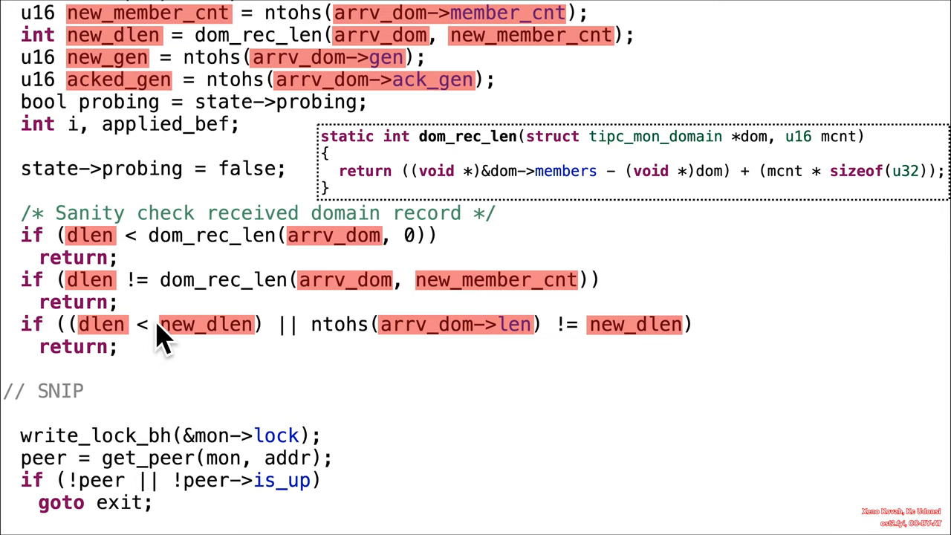
pyautogui.moveTo(142, 379)
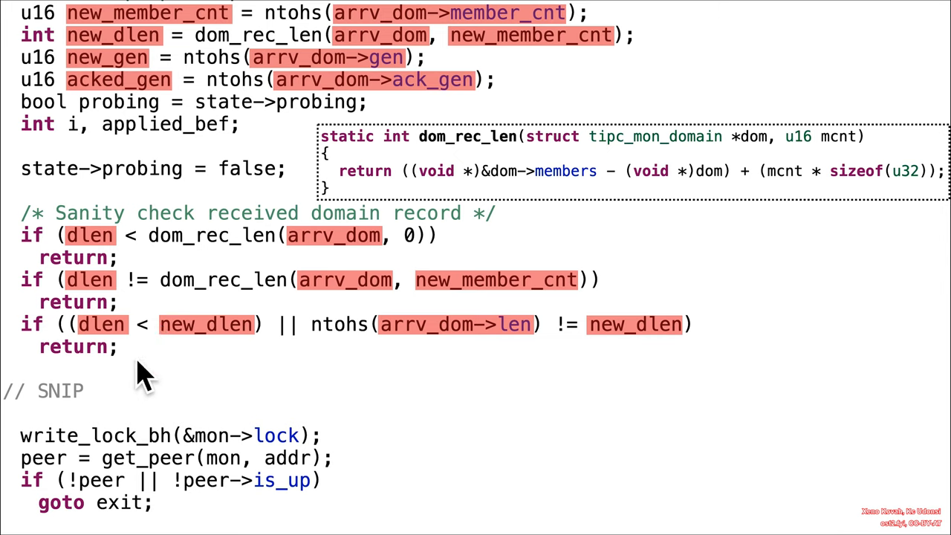
pyautogui.moveTo(476, 379)
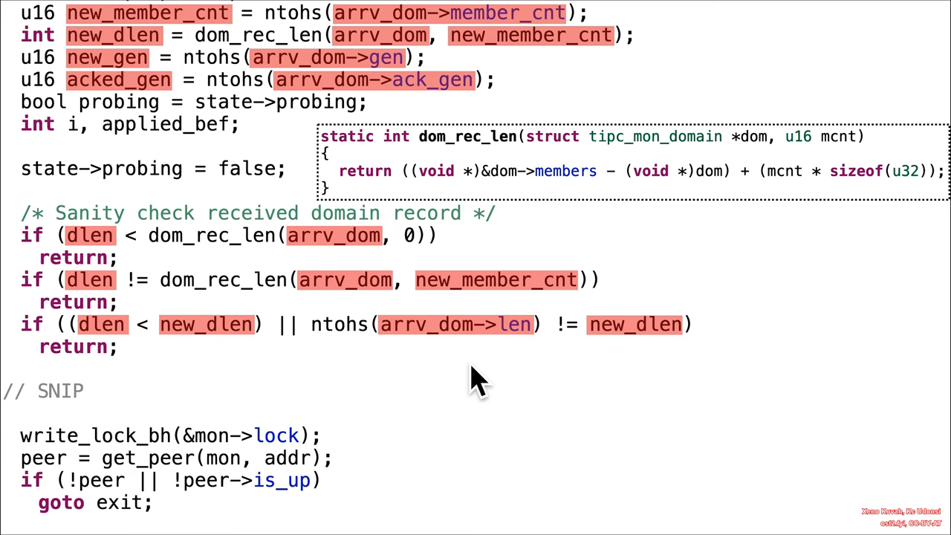
# Step: Scroll down to the domain-record transform code with new_dlen highlighted in kmalloc
pyautogui.scroll(-3)
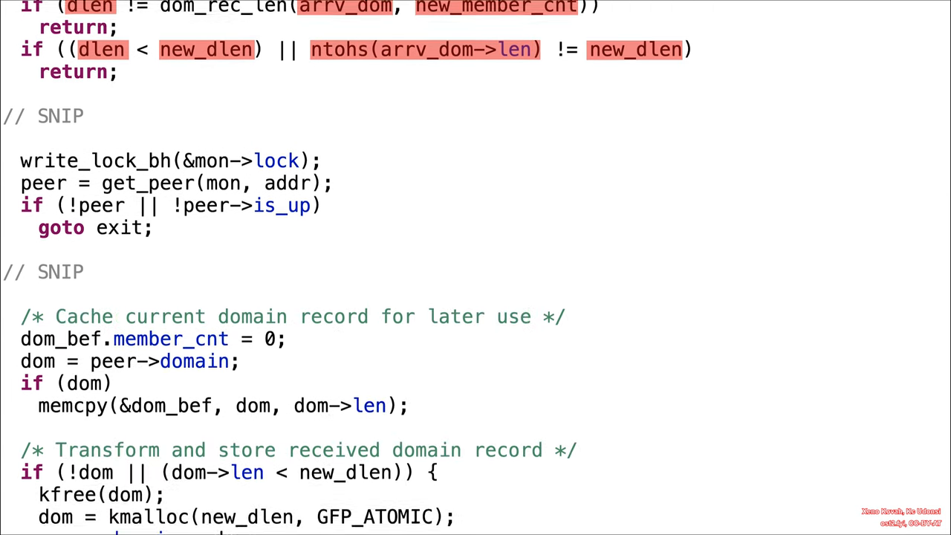
pyautogui.scroll(-3)
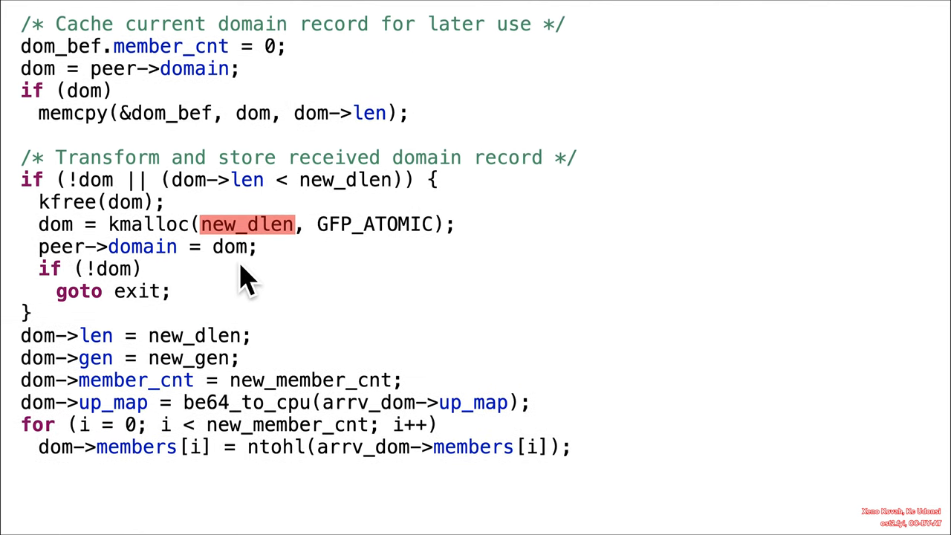
pyautogui.moveTo(163, 275)
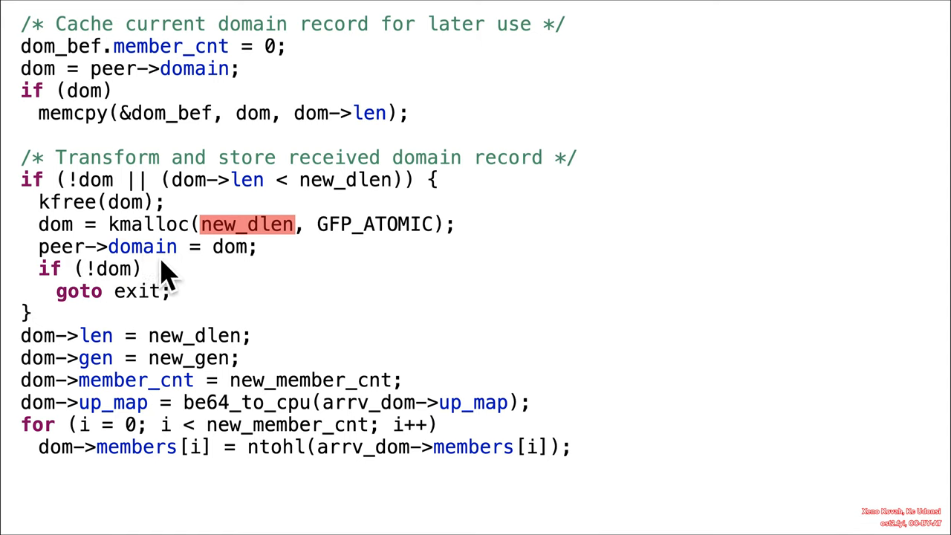
pyautogui.moveTo(130, 249)
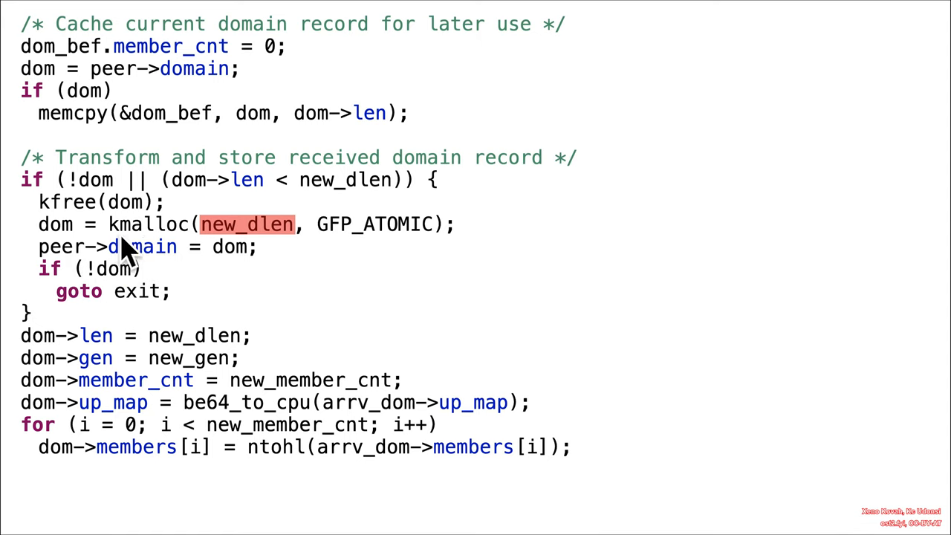
pyautogui.moveTo(119, 301)
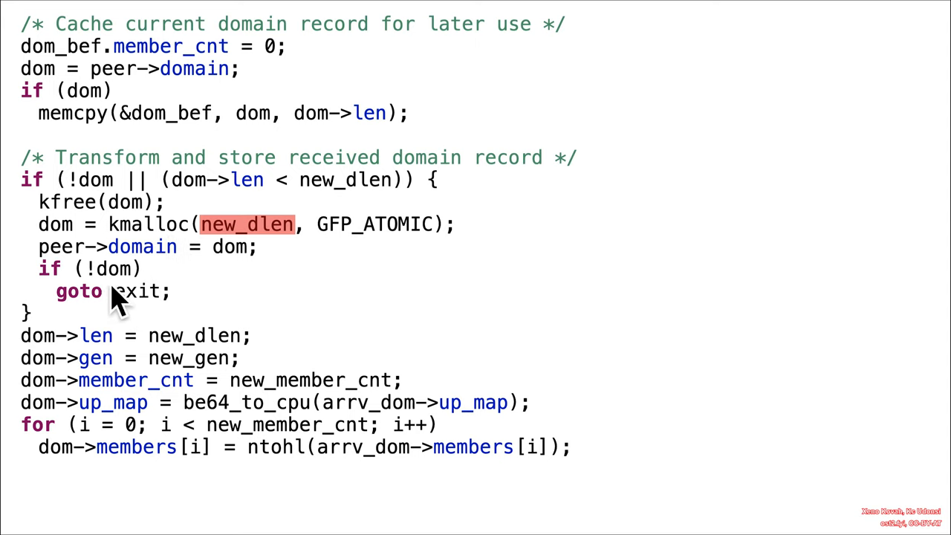
pyautogui.moveTo(149, 297)
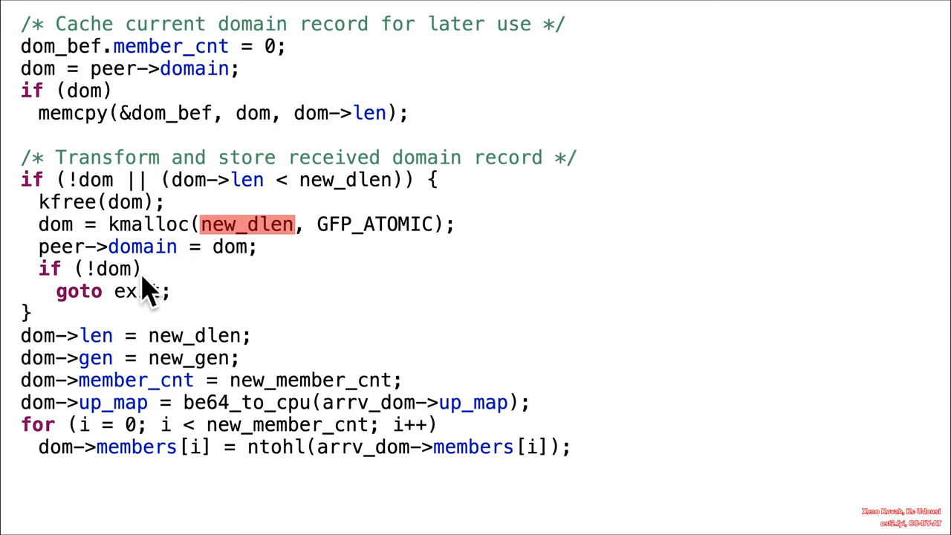
pyautogui.moveTo(112, 312)
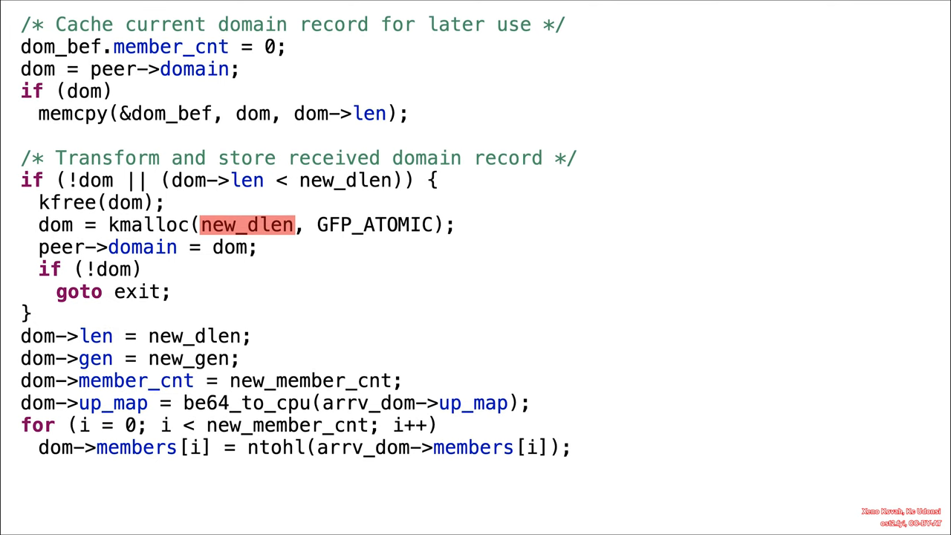
# Step: Reveal red highlights on the dom-> assignments and the members[i] copy line
pyautogui.doubleClick(67, 336)
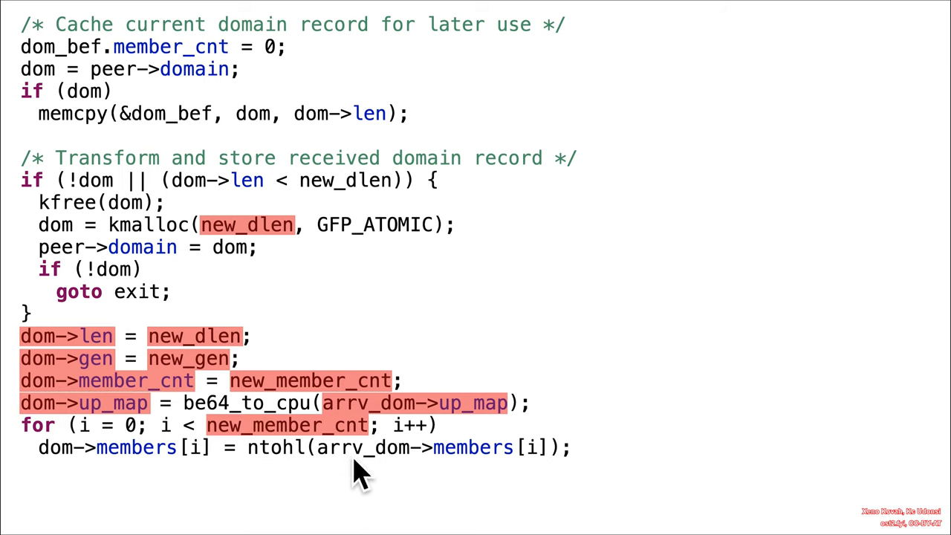
pyautogui.doubleClick(429, 447)
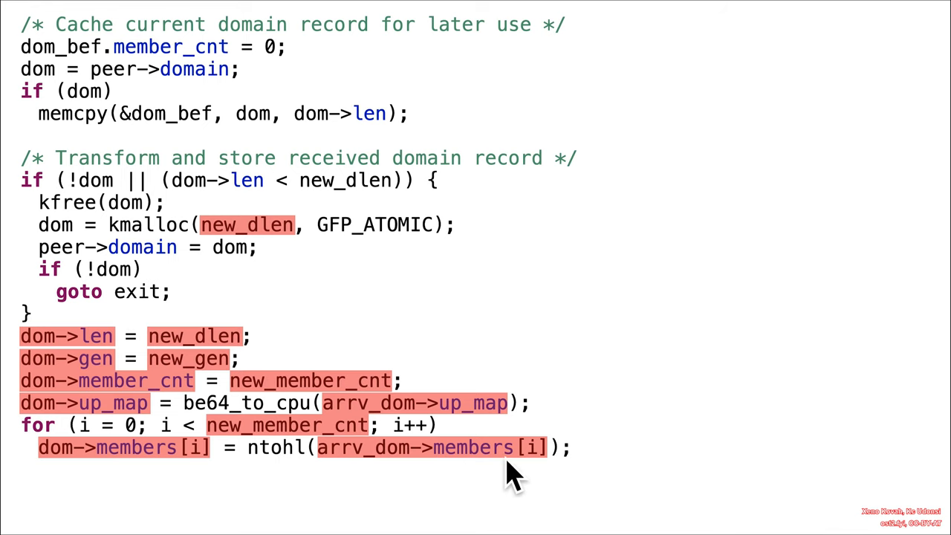
pyautogui.moveTo(119, 237)
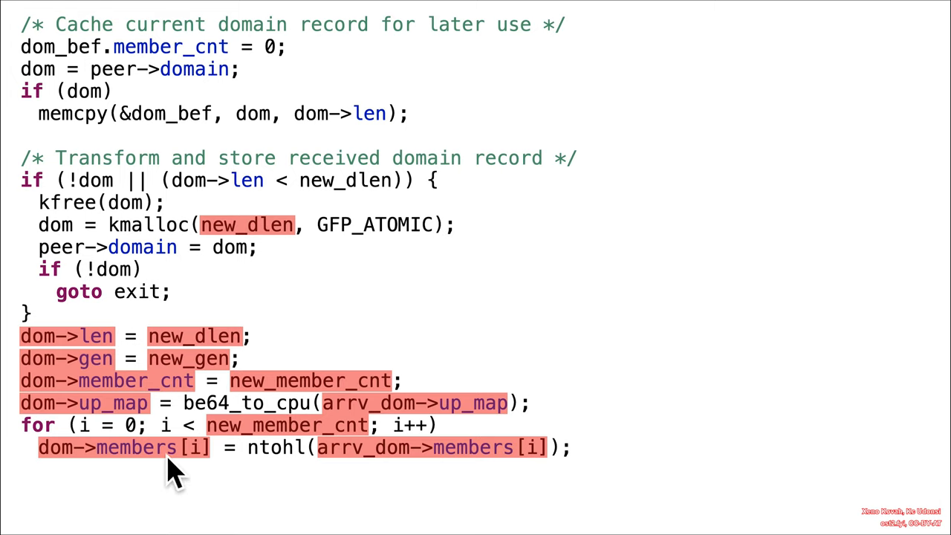
pyautogui.moveTo(230, 508)
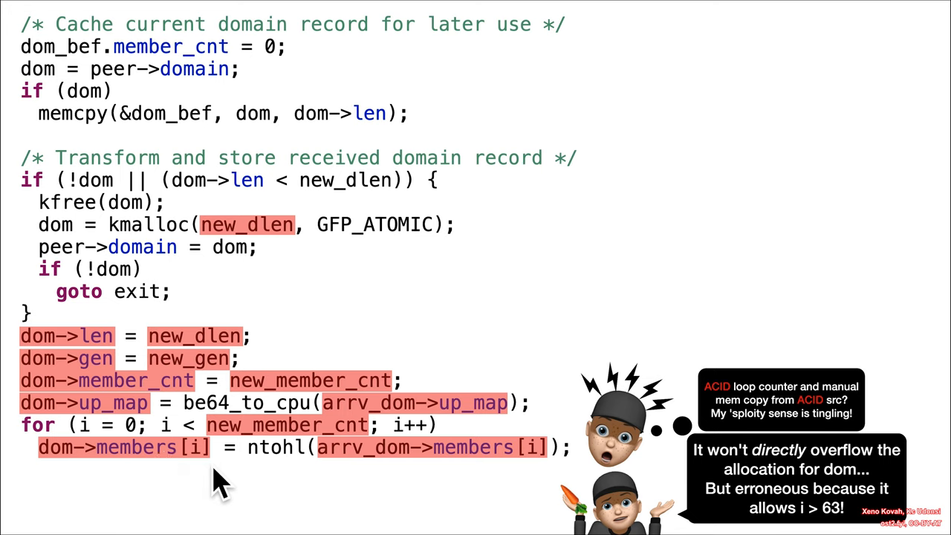
pyautogui.moveTo(274, 252)
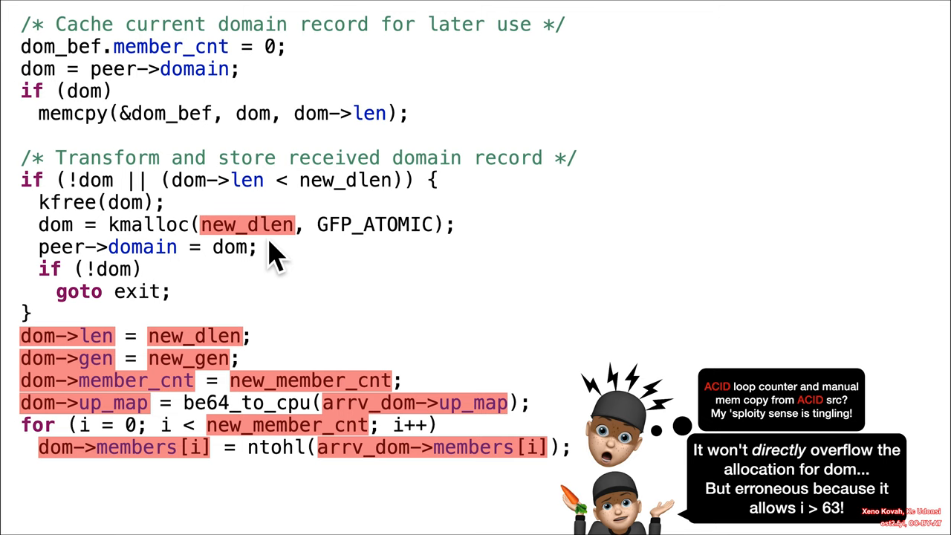
pyautogui.moveTo(640, 260)
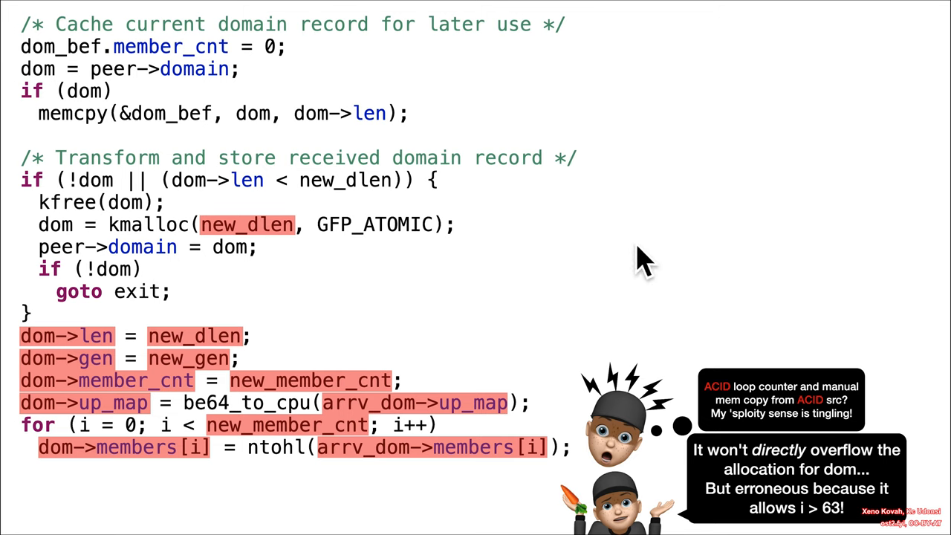
pyautogui.moveTo(355, 401)
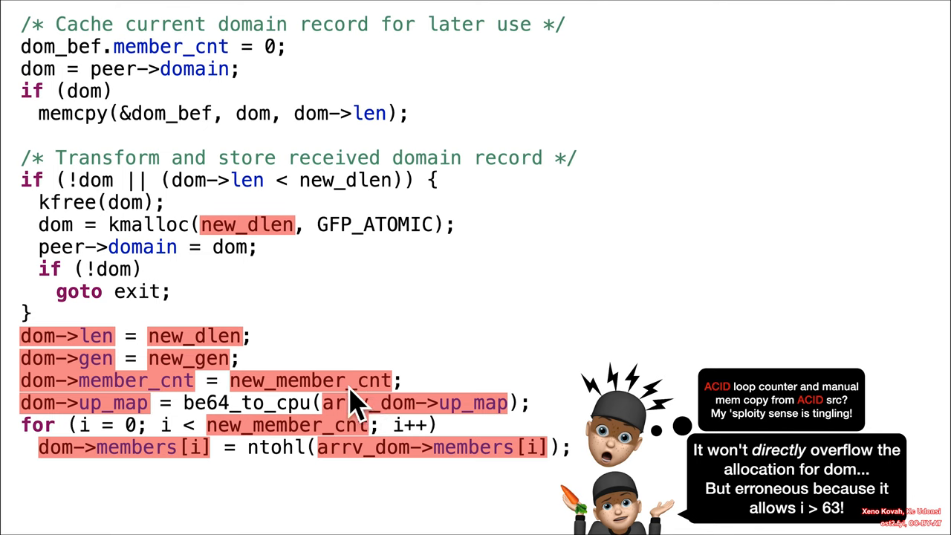
pyautogui.moveTo(279, 252)
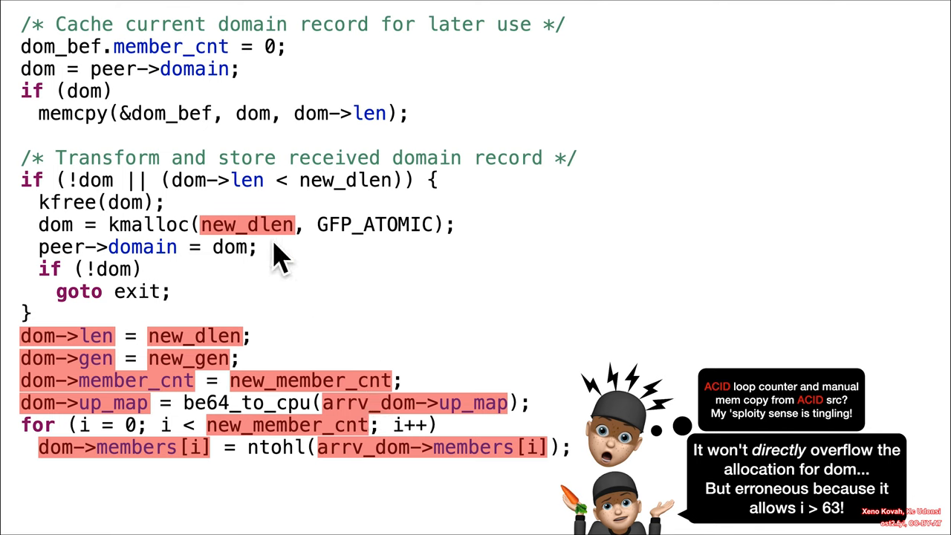
pyautogui.moveTo(184, 511)
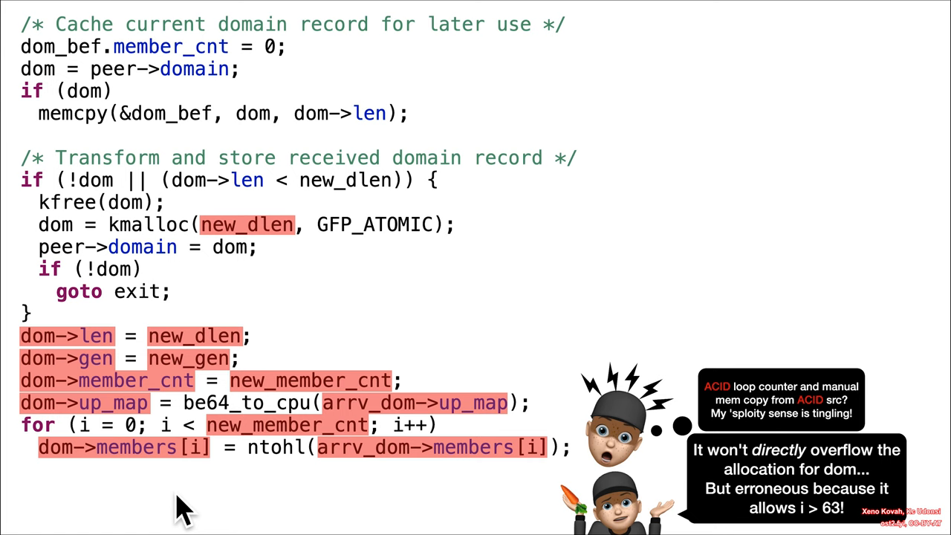
pyautogui.moveTo(56, 271)
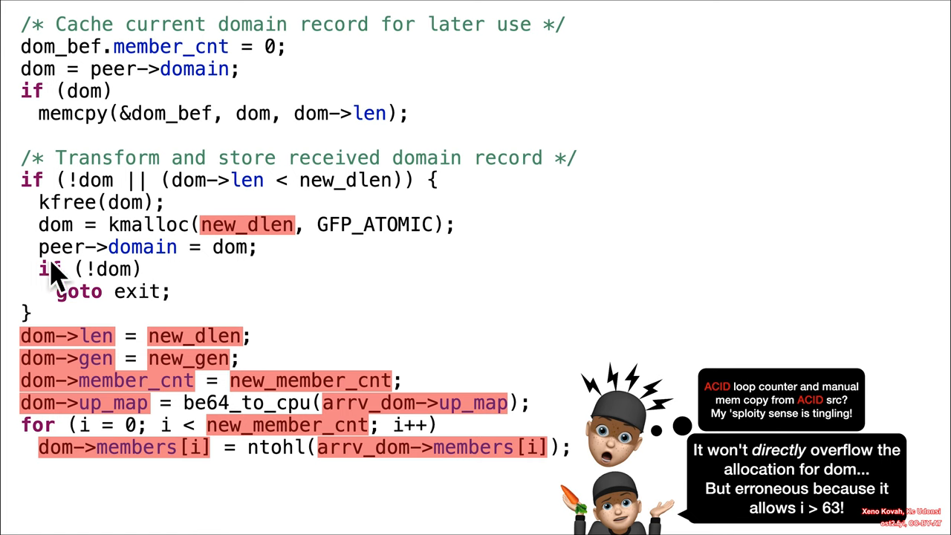
pyautogui.moveTo(330, 282)
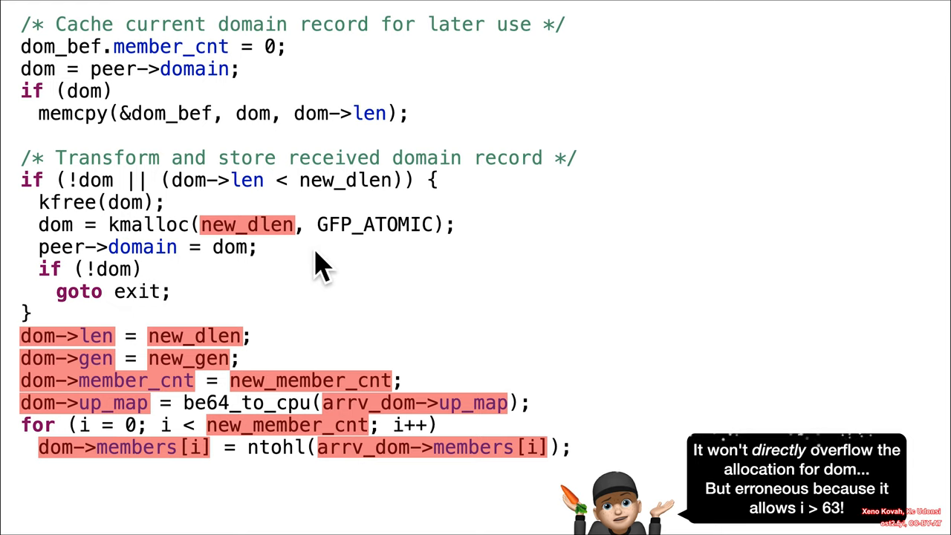
pyautogui.moveTo(323, 268)
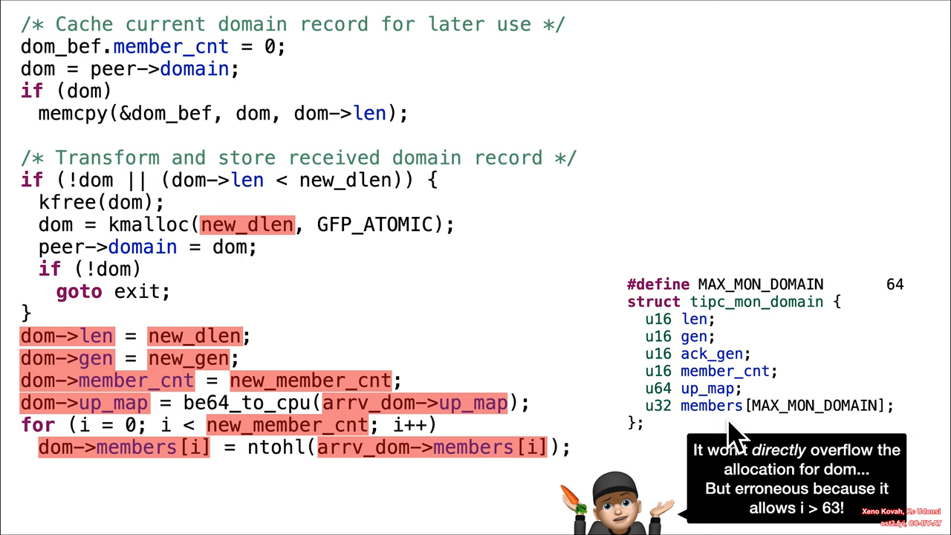
pyautogui.moveTo(800, 438)
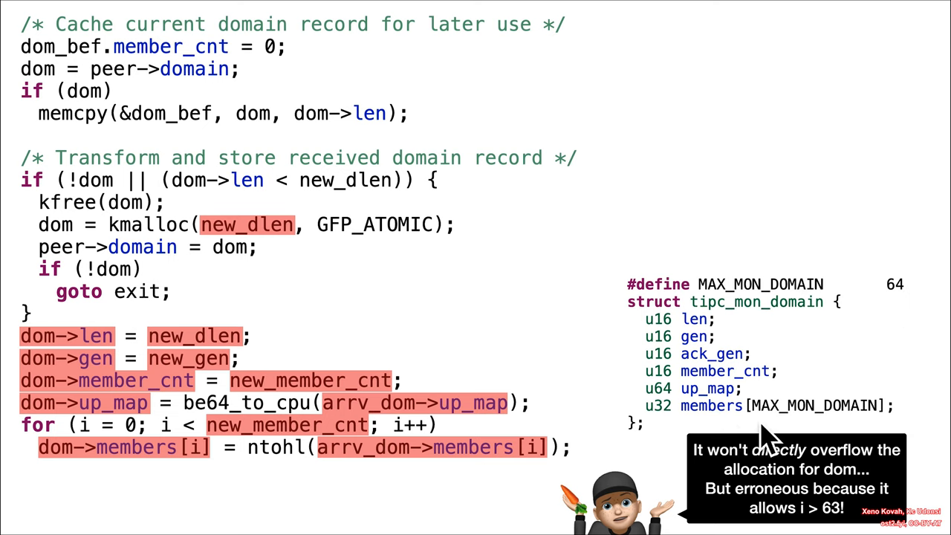
pyautogui.moveTo(852, 427)
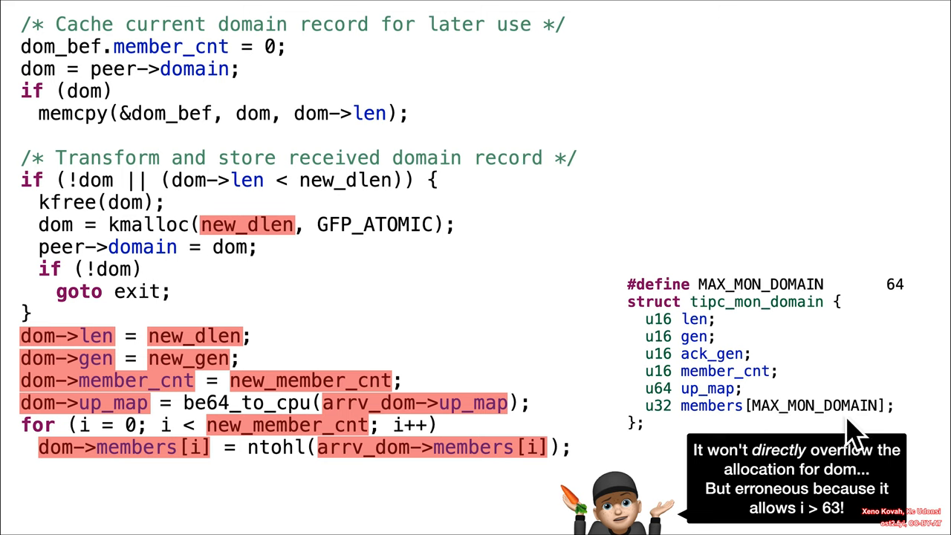
pyautogui.moveTo(271, 249)
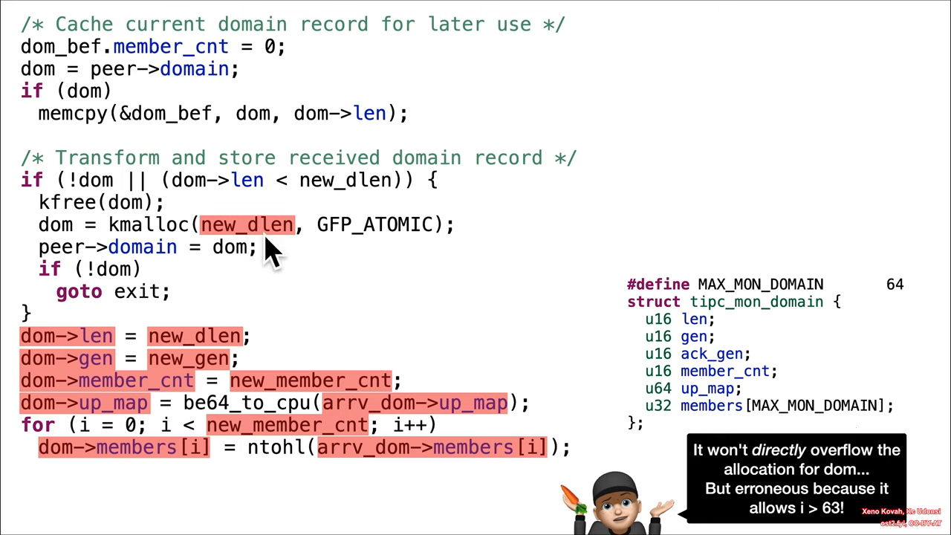
pyautogui.moveTo(219, 256)
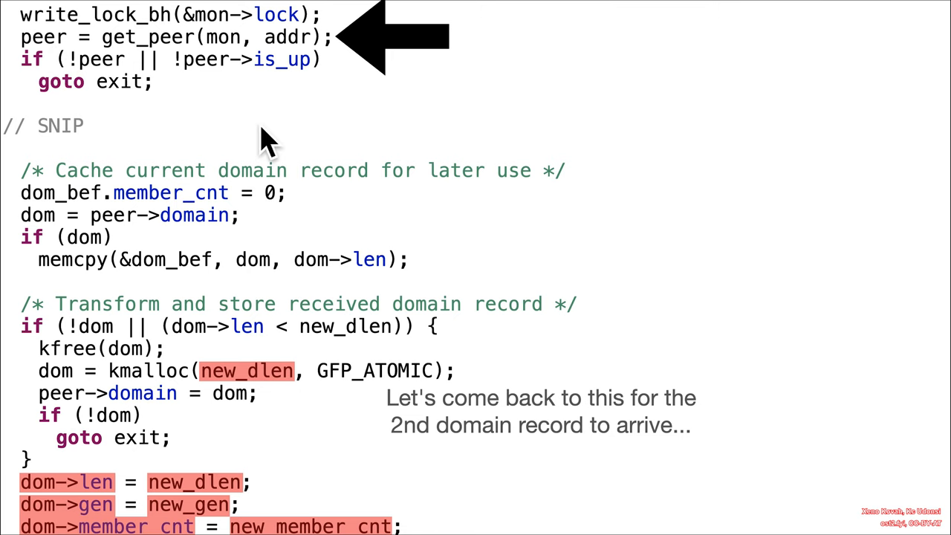
pyautogui.moveTo(208, 245)
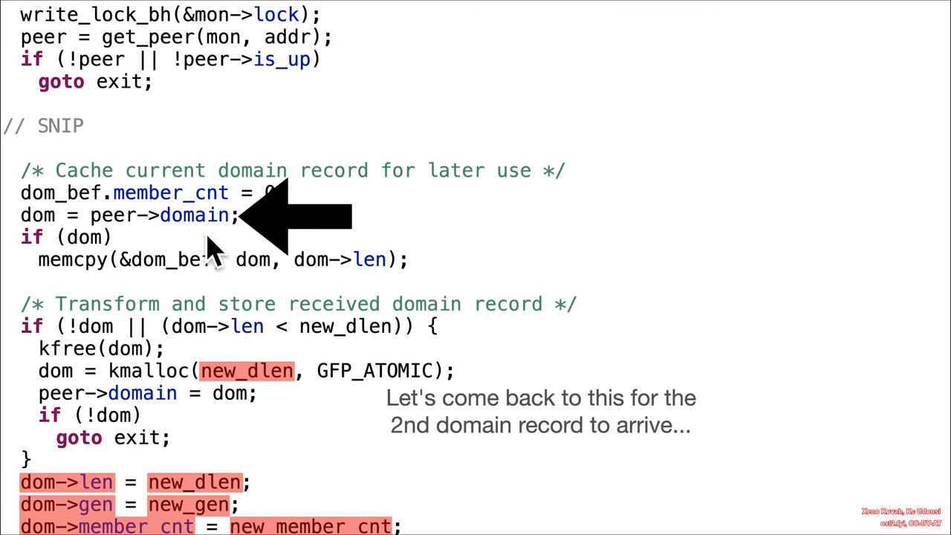